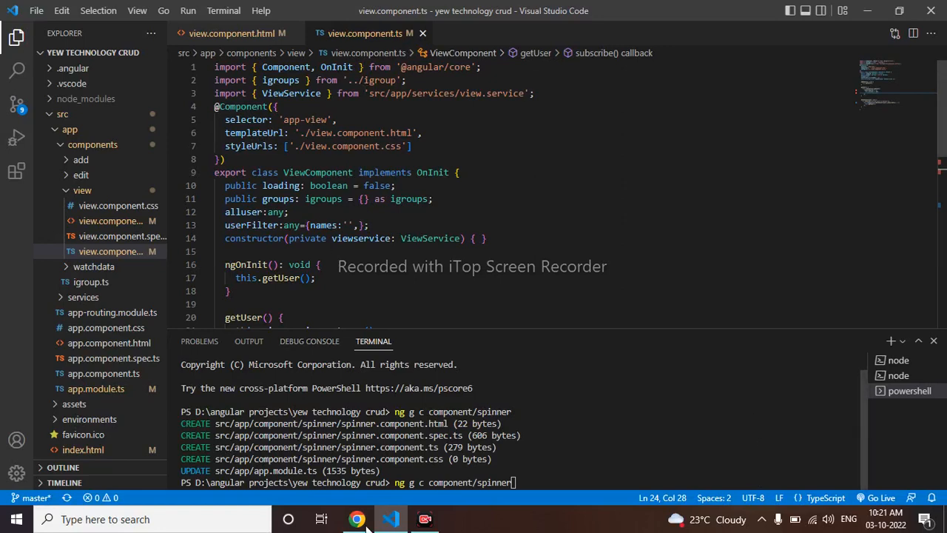
- Glance at the running data table in Chrome, then review index.html's Bootstrap head links in VS Code
click(358, 518)
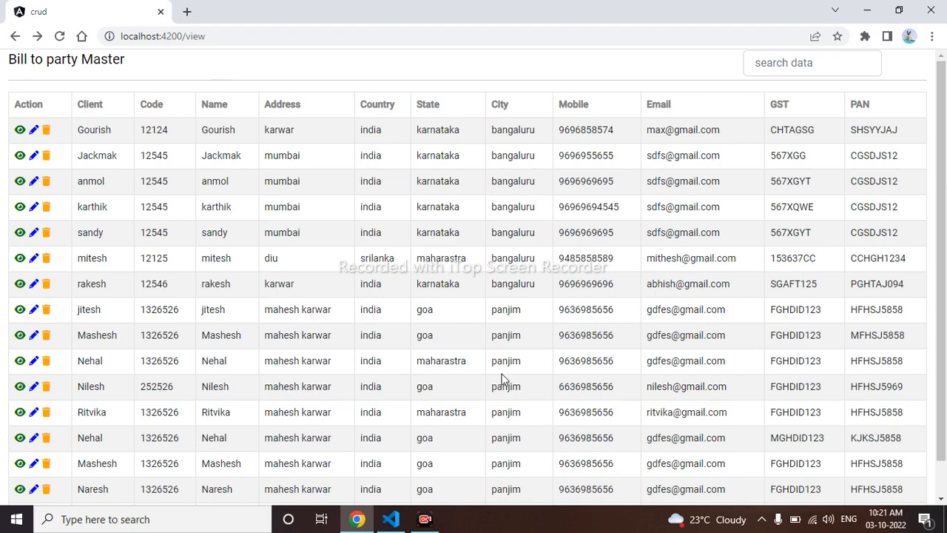
mouse_move(532, 228)
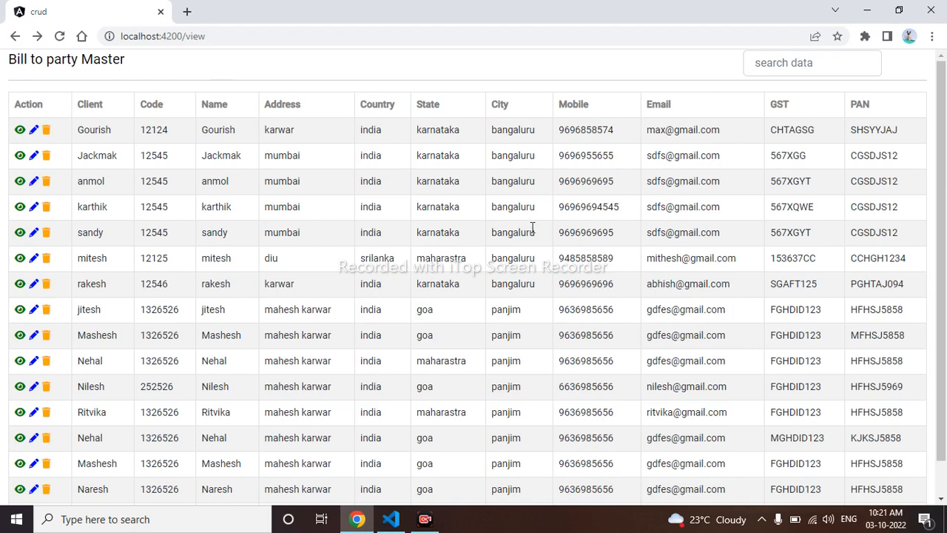
mouse_move(829, 229)
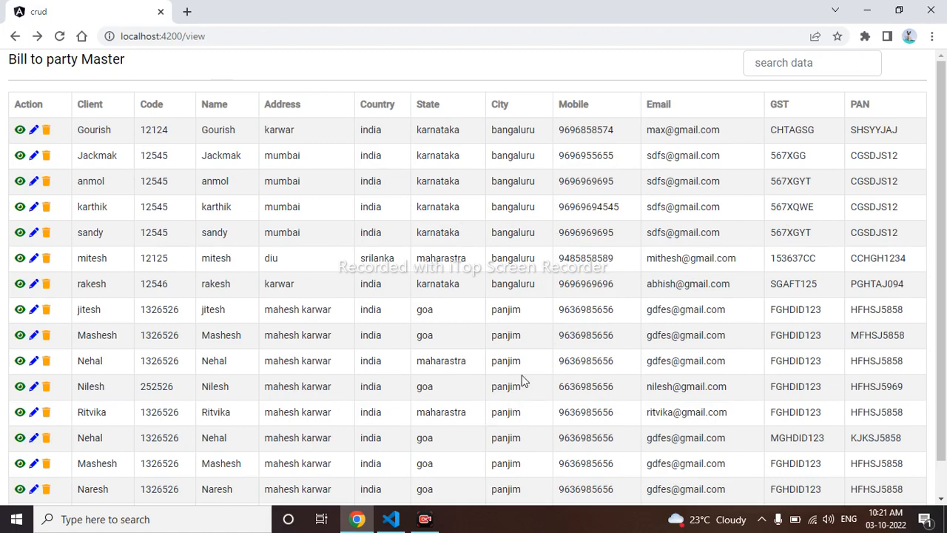
click(391, 518)
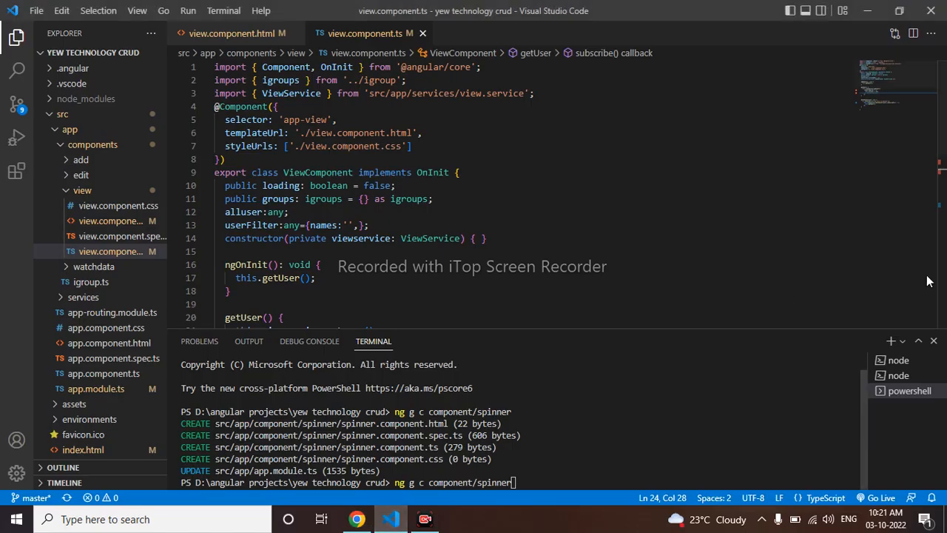
scroll(down, 3)
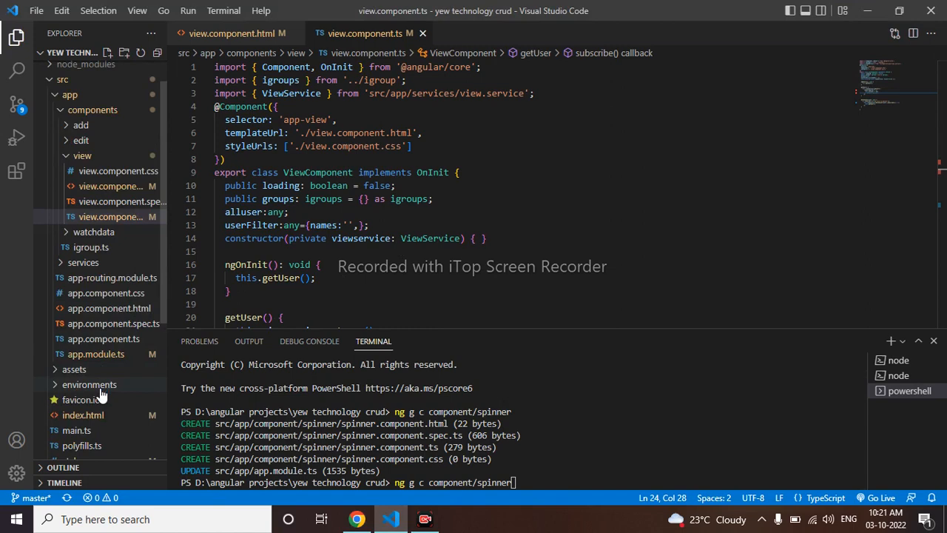
click(83, 414)
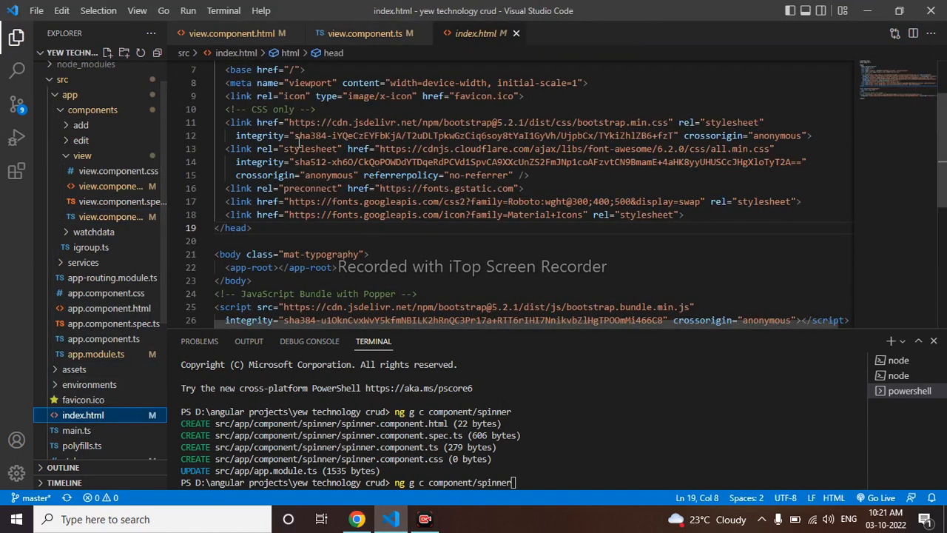
scroll(down, 3)
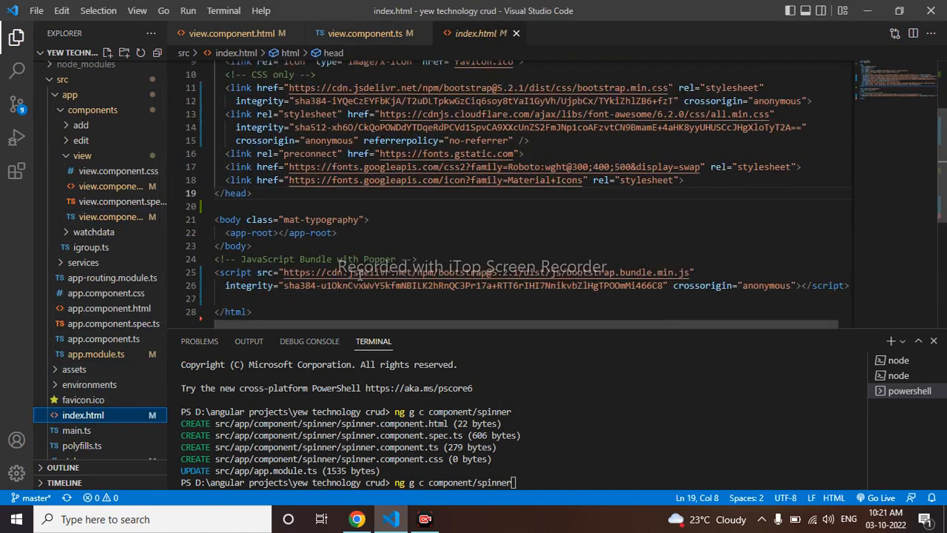
scroll(up, 3)
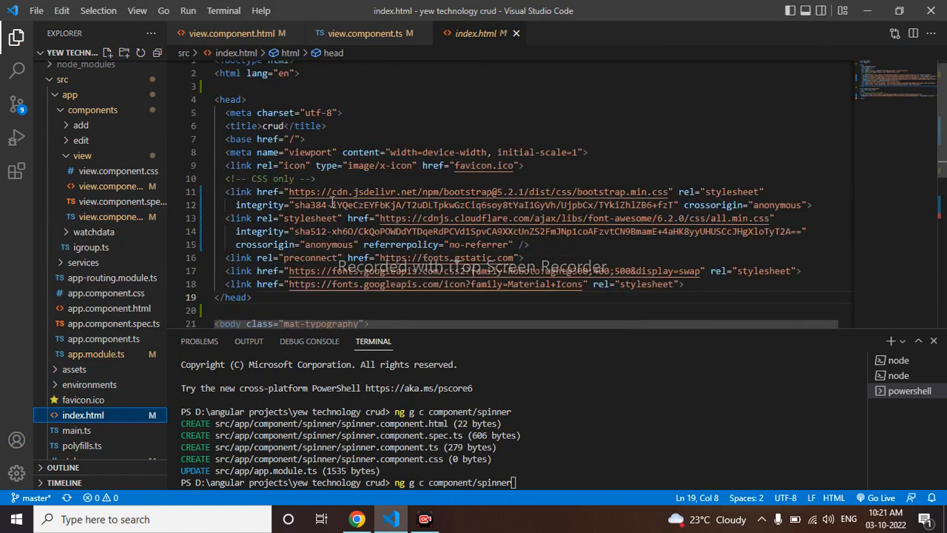
mouse_move(468, 74)
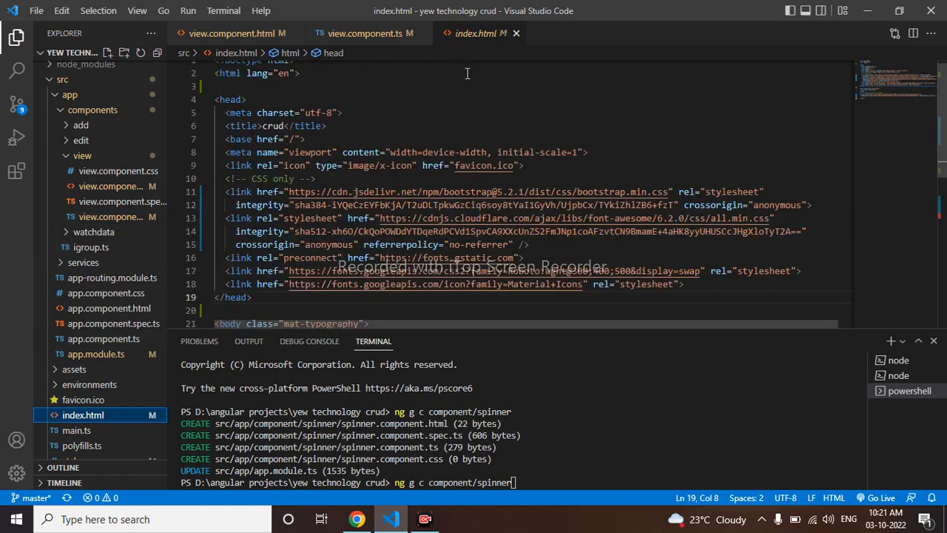
- Generate the spinner component with ng g c component/spinner and expand its folder
click(225, 33)
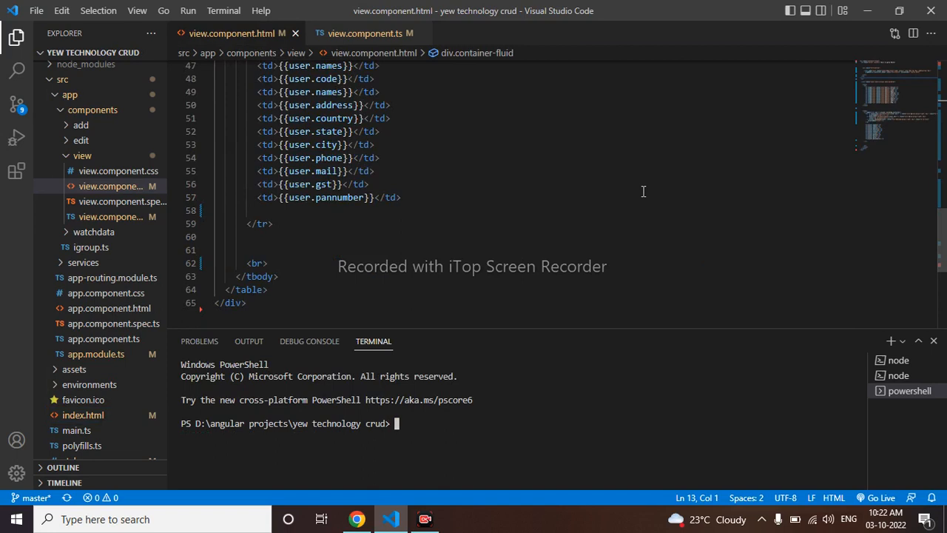
mouse_move(421, 459)
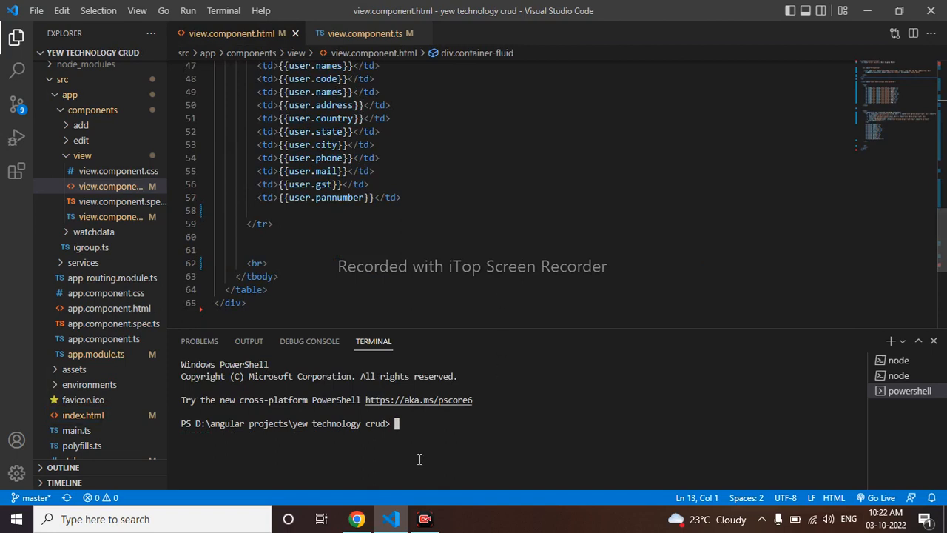
text(ng g c component/spinner)
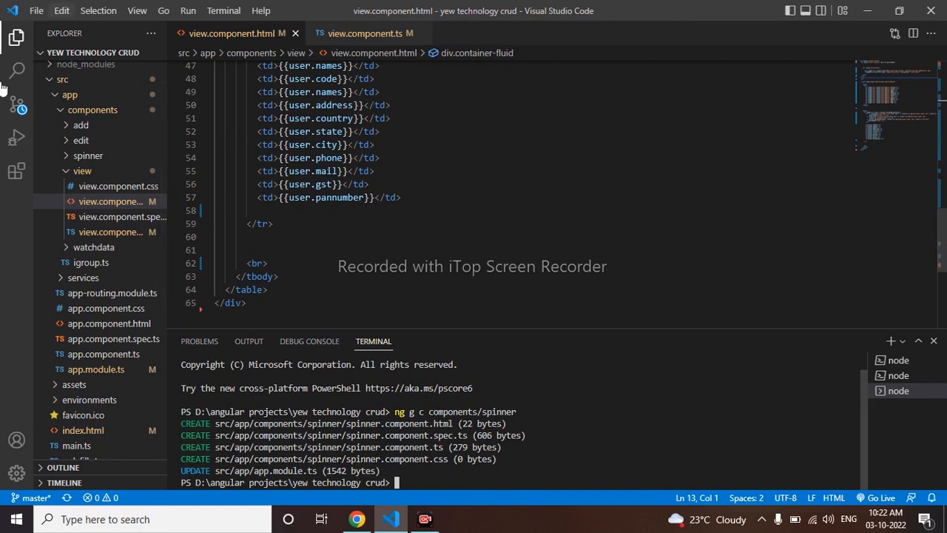
click(89, 155)
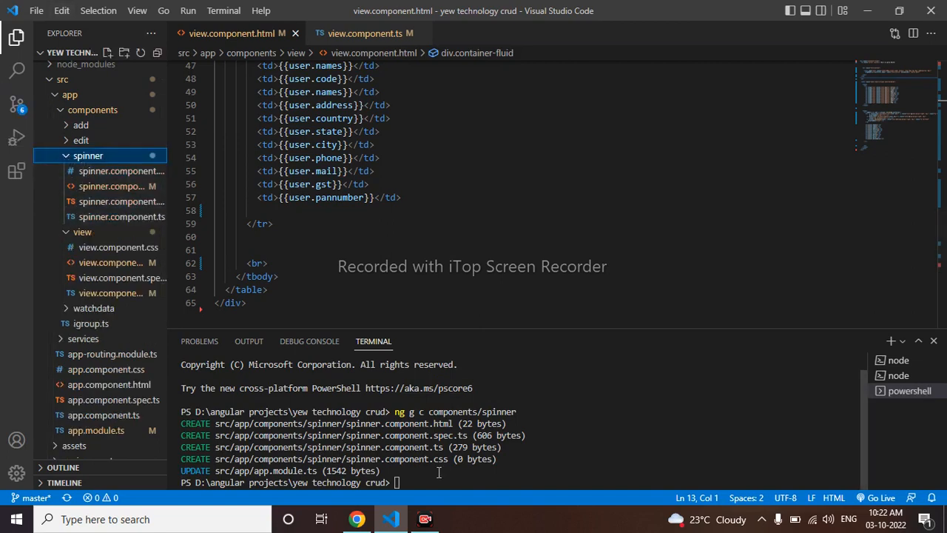
- Search 'bootstrap spinner', copy the centered flex spinner markup from getbootstrap.com, return to VS Code
click(357, 518)
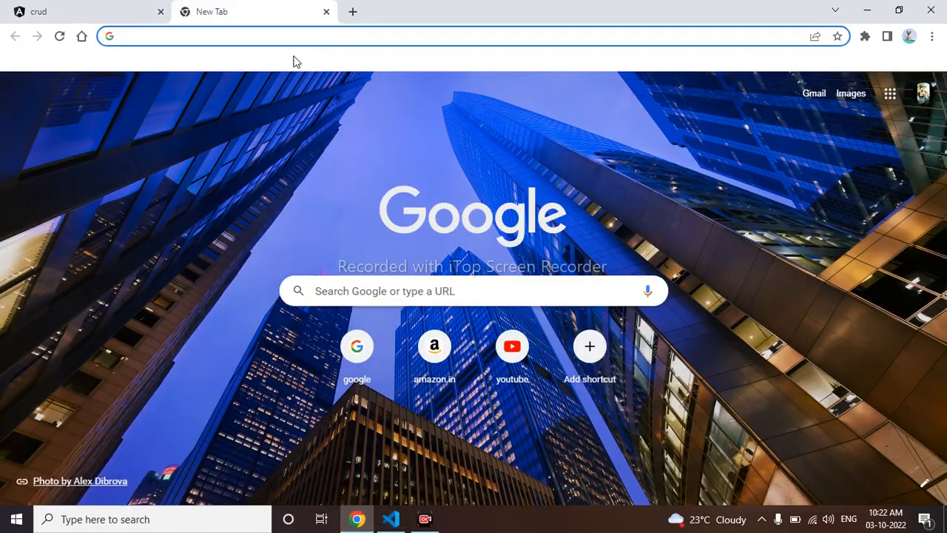
text(bootstrap spinner)
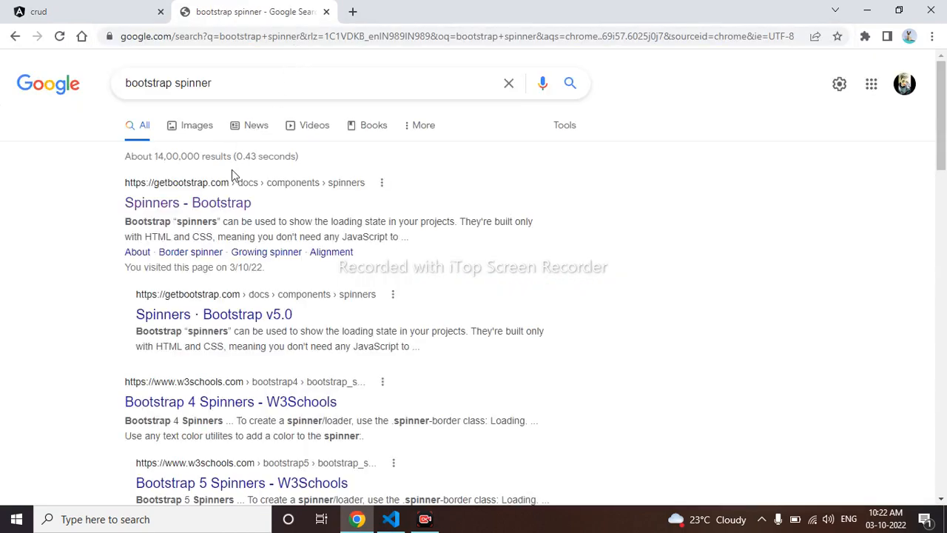
click(187, 201)
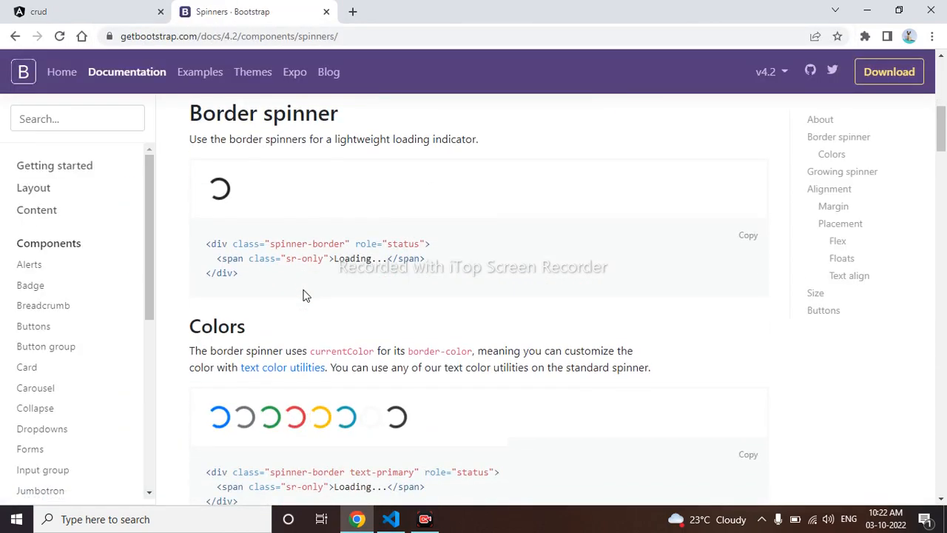
scroll(down, 3)
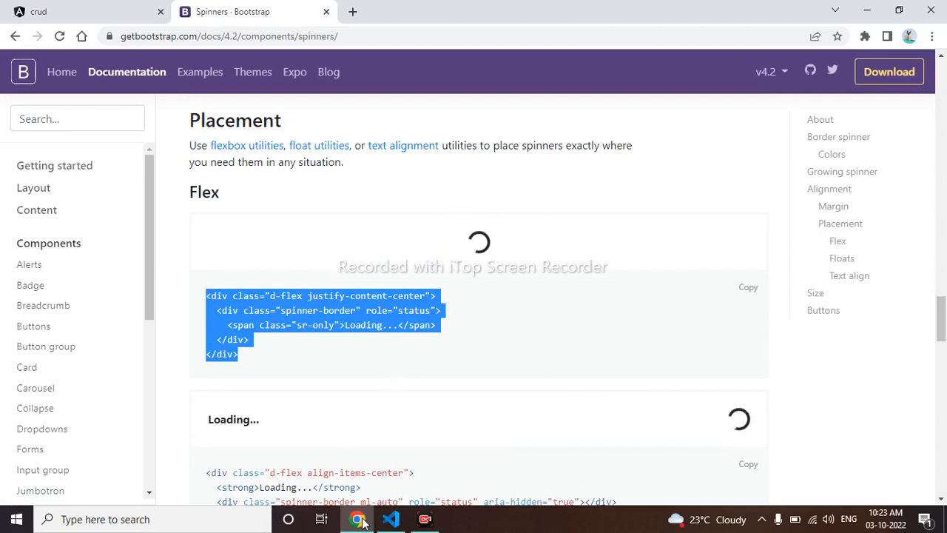
click(390, 518)
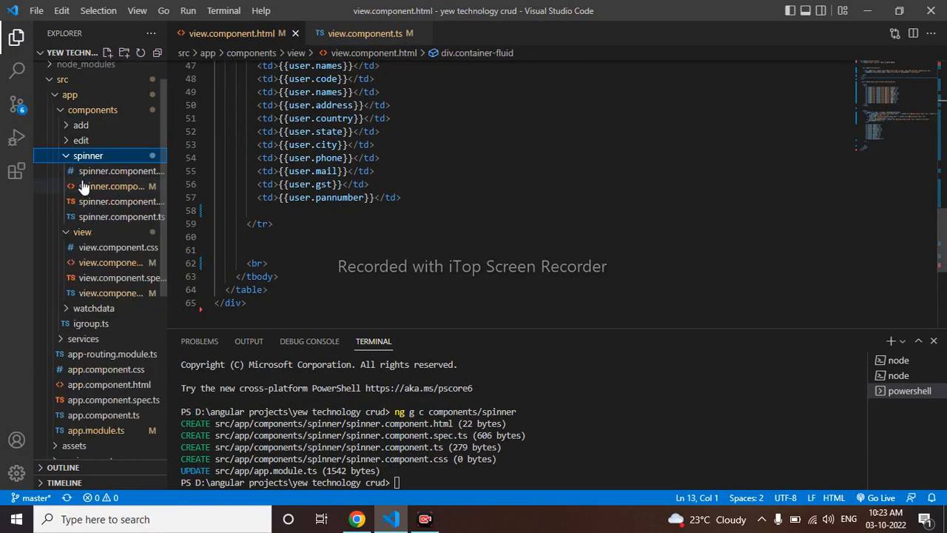
- Paste the Bootstrap spinner into spinner.component.html and add <app-spinner></app-spinner> to the view template, saved
click(113, 187)
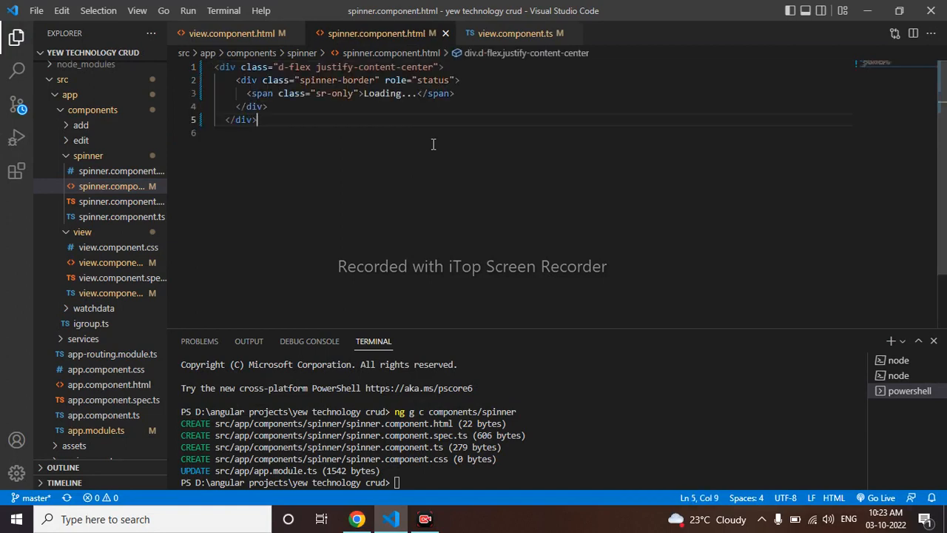
mouse_move(453, 131)
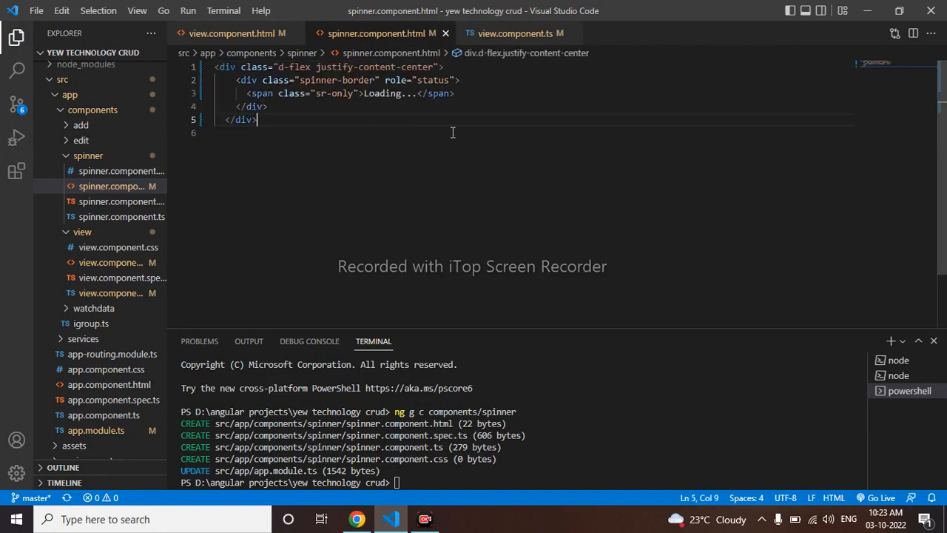
click(230, 33)
text(<app-spinner)
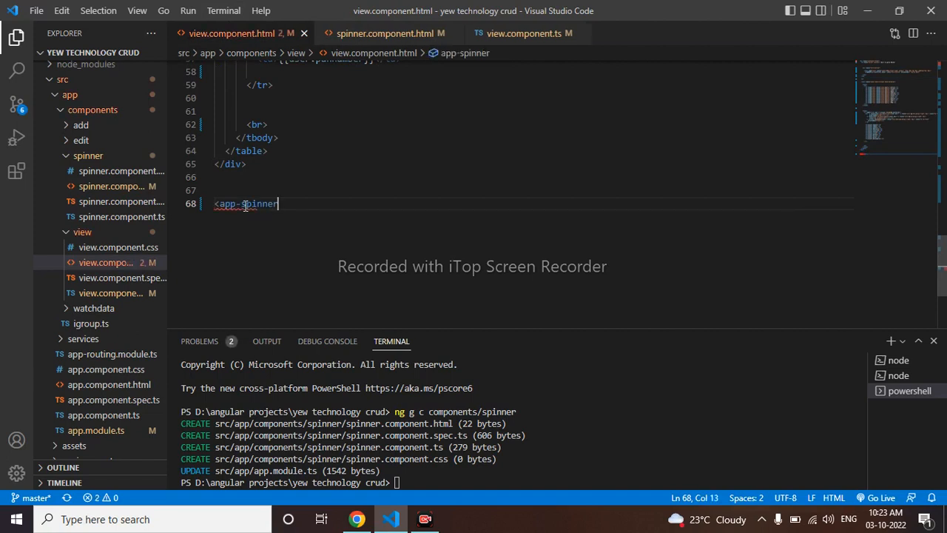
text(></app-spinner>)
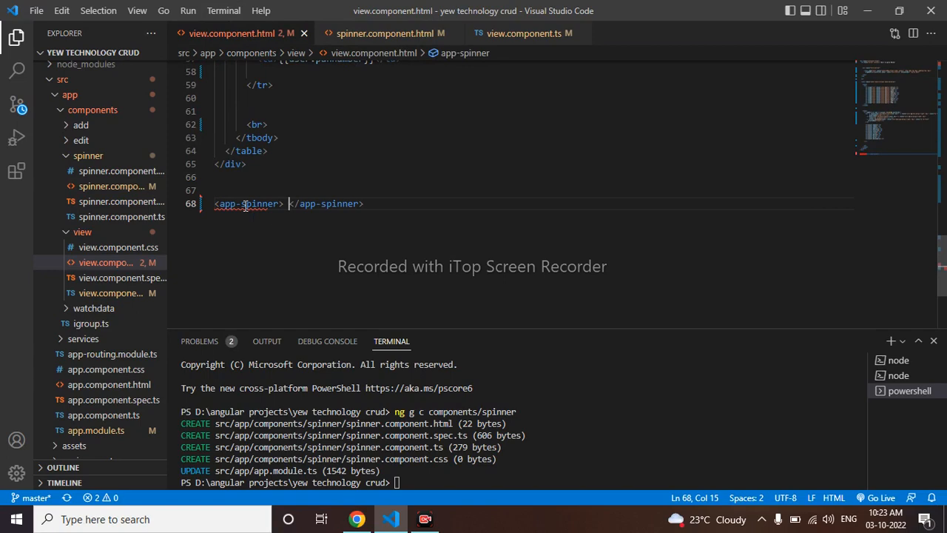
key(ctrl+s)
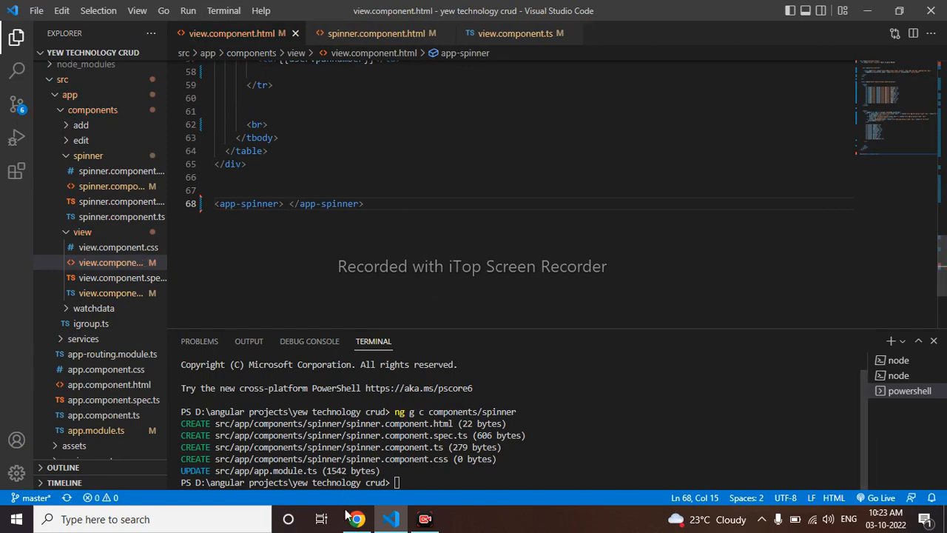
- View localhost:4200/view in Chrome showing the spinner below the table
click(355, 518)
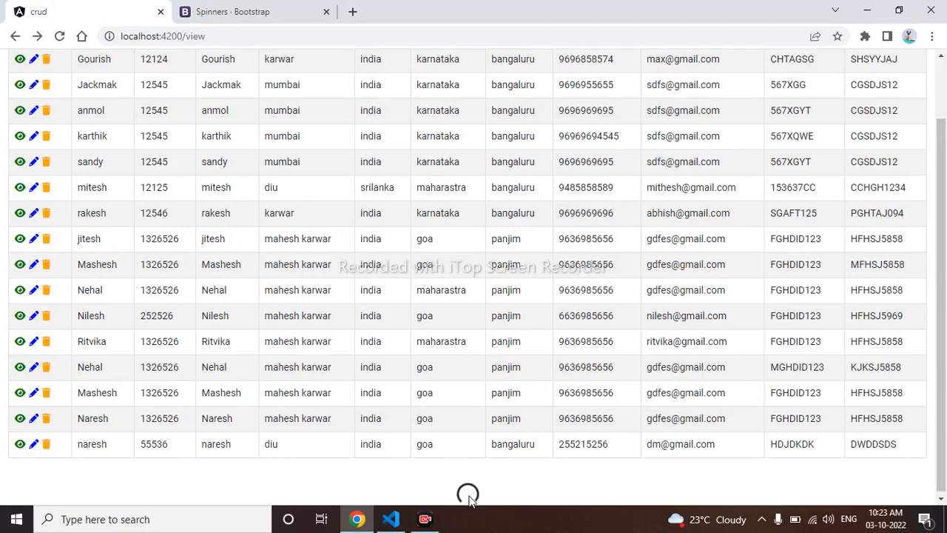
mouse_move(412, 237)
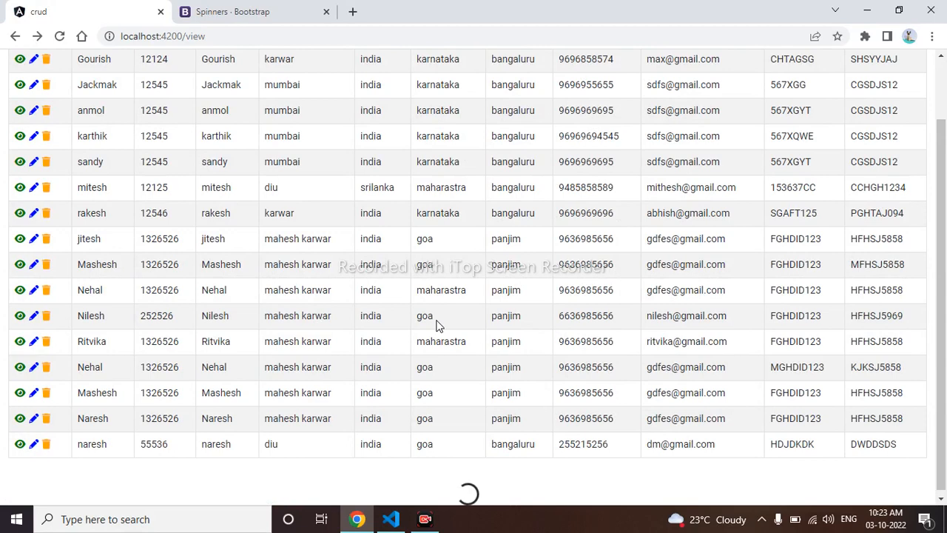
mouse_move(468, 481)
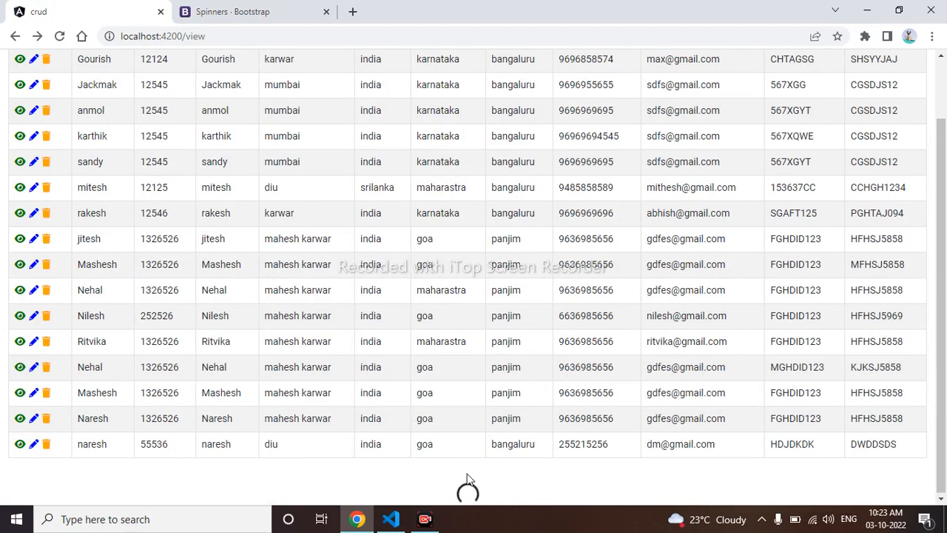
- Wrap the spinner in a div and add an h1 reading 'Please Wait Loading Data' above it
click(391, 518)
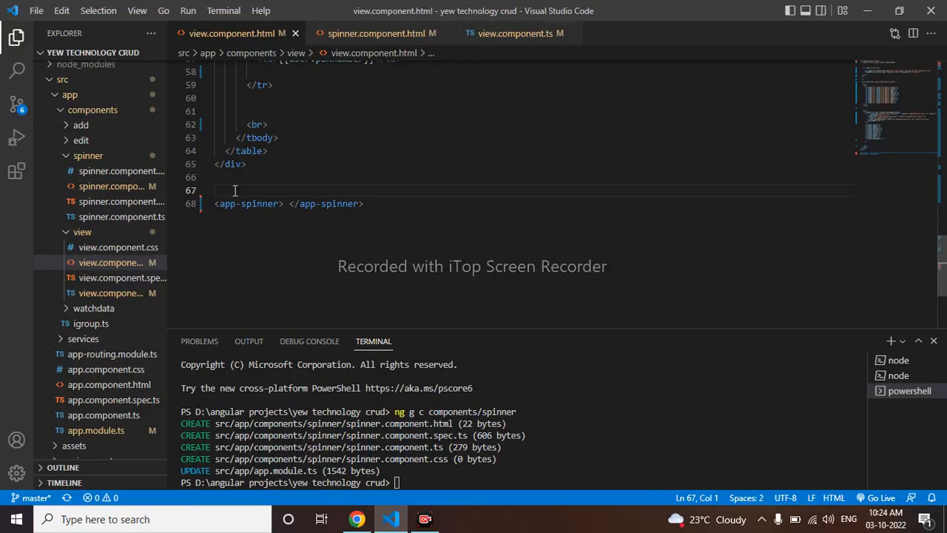
text(<div>)
text(</div>)
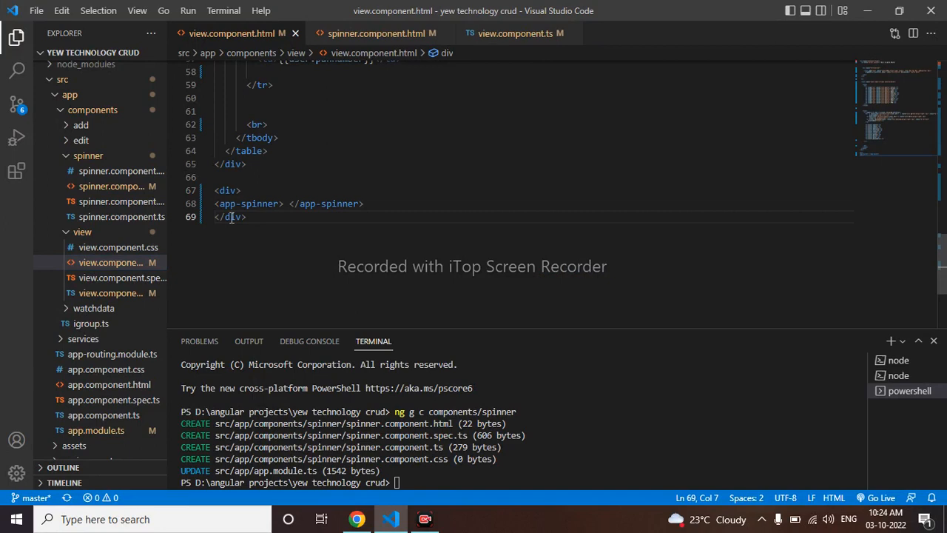
click(254, 190)
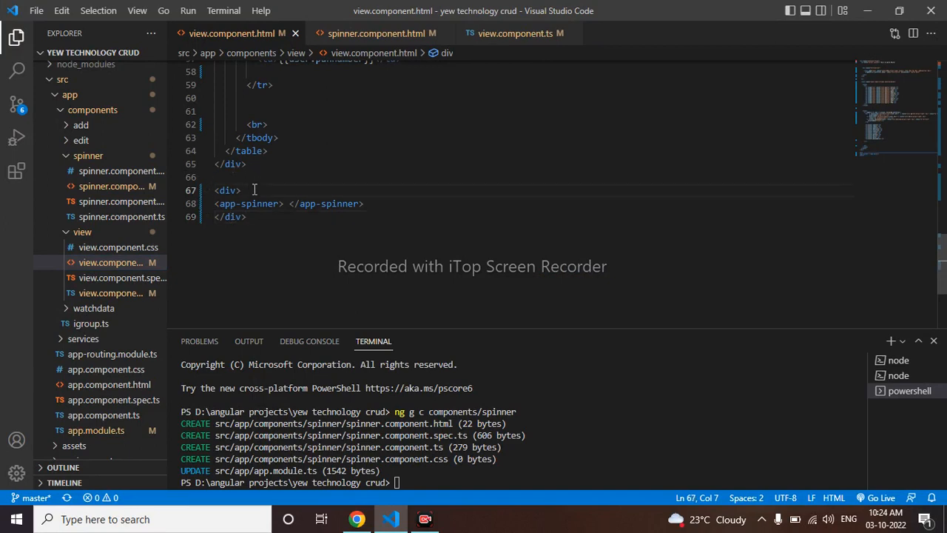
text(<h)
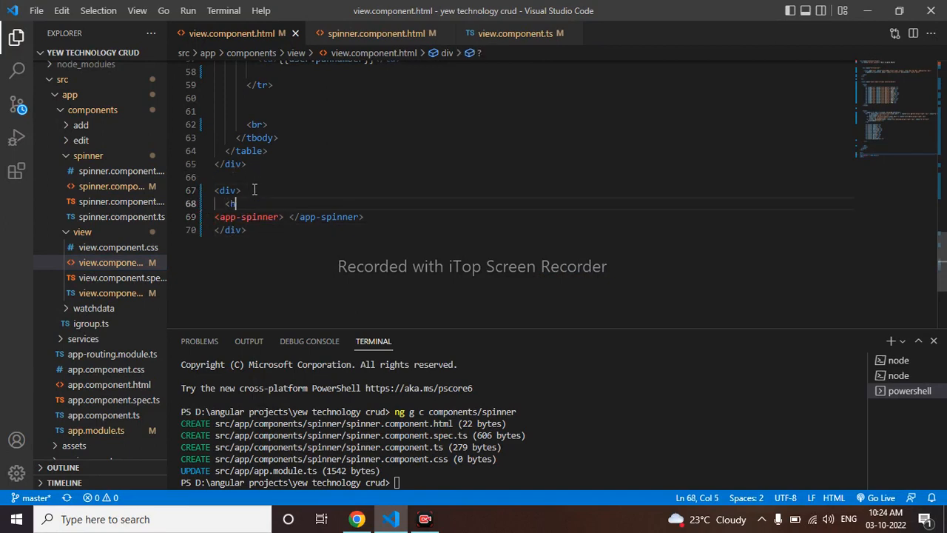
text(1>)
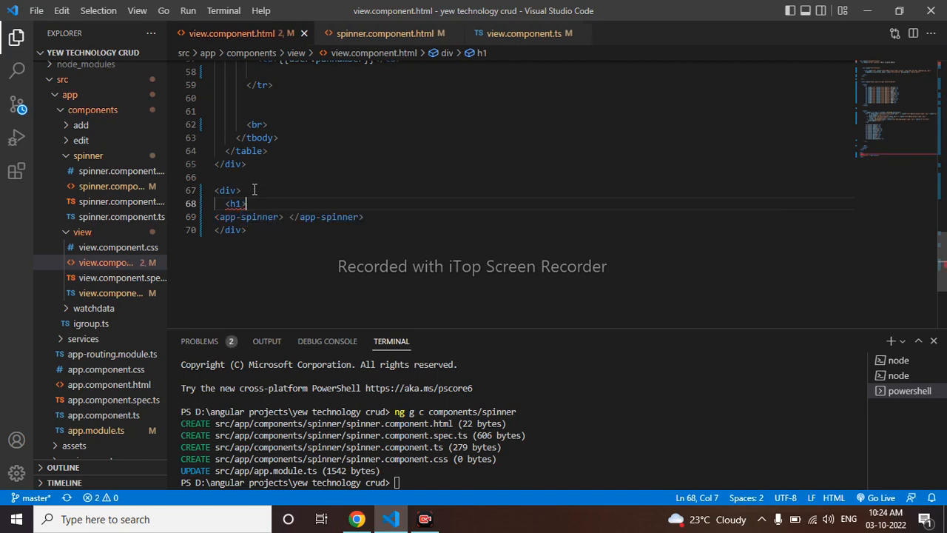
text(</h1>)
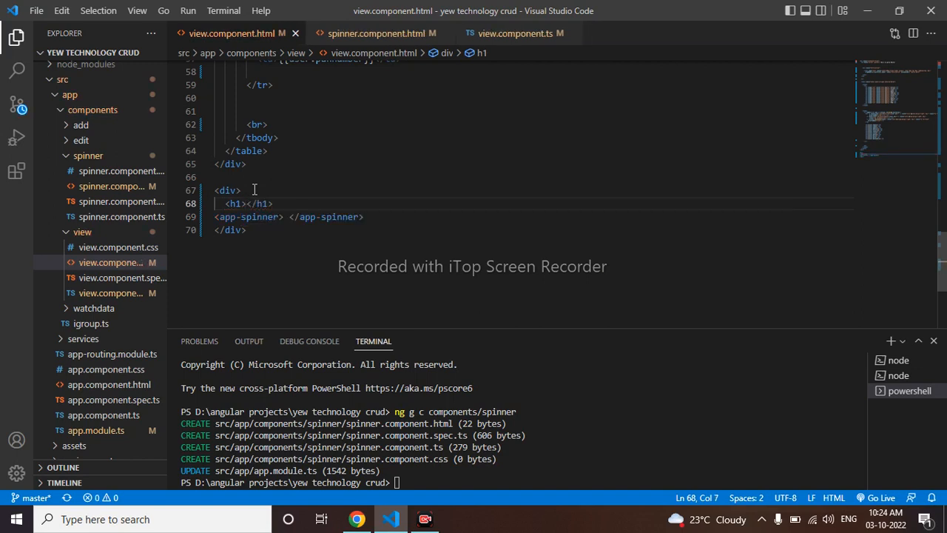
text(Plea)
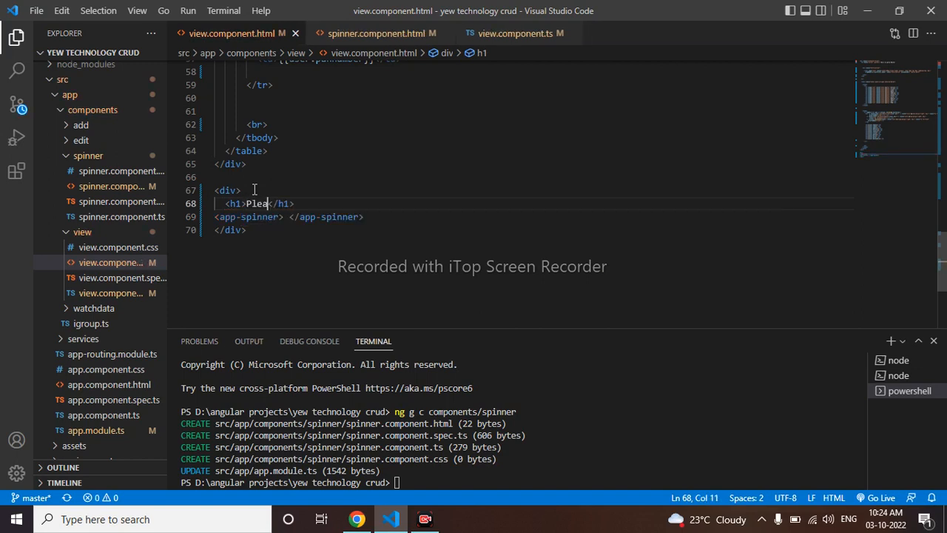
text(se)
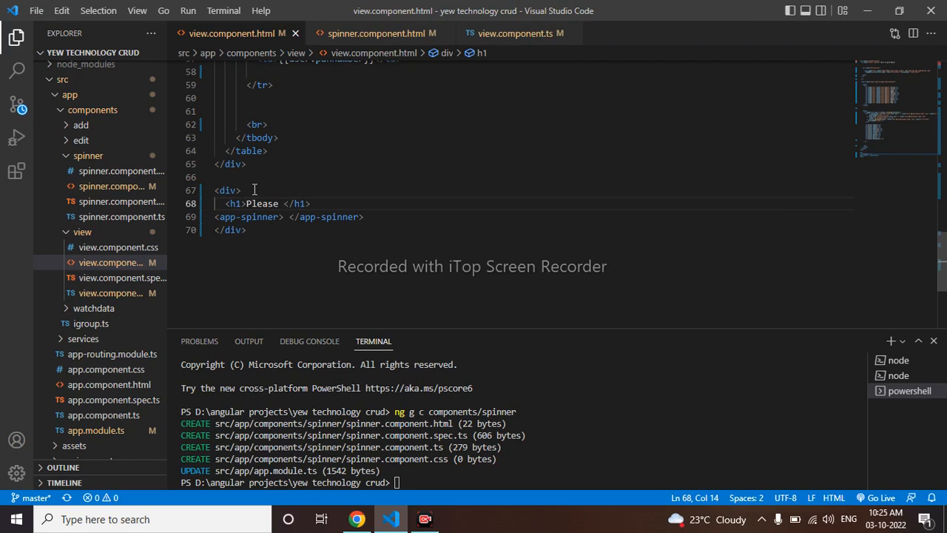
text(W)
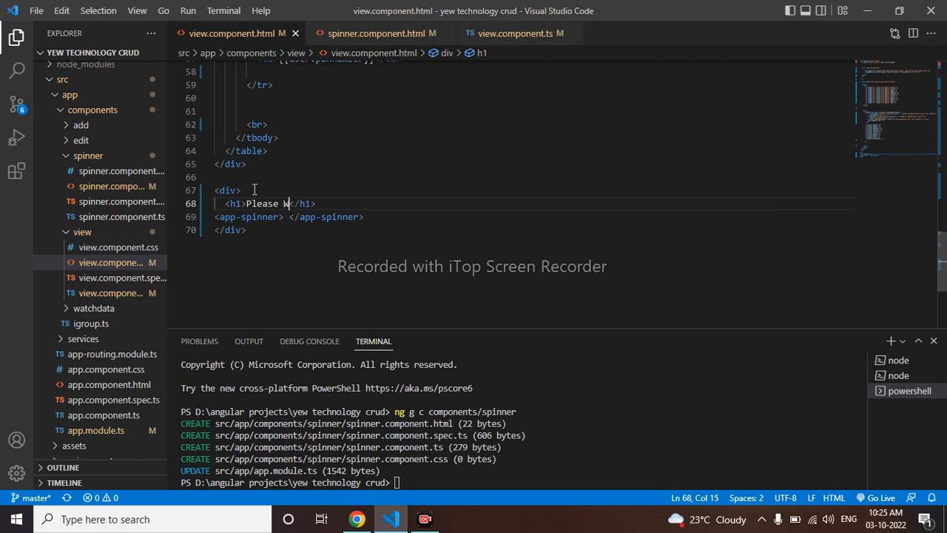
text(ait L)
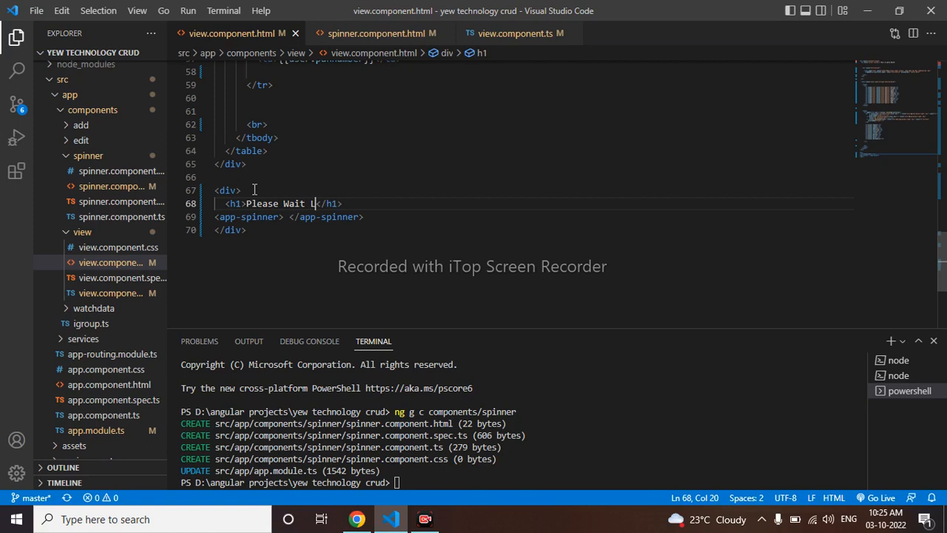
text(oading Data)
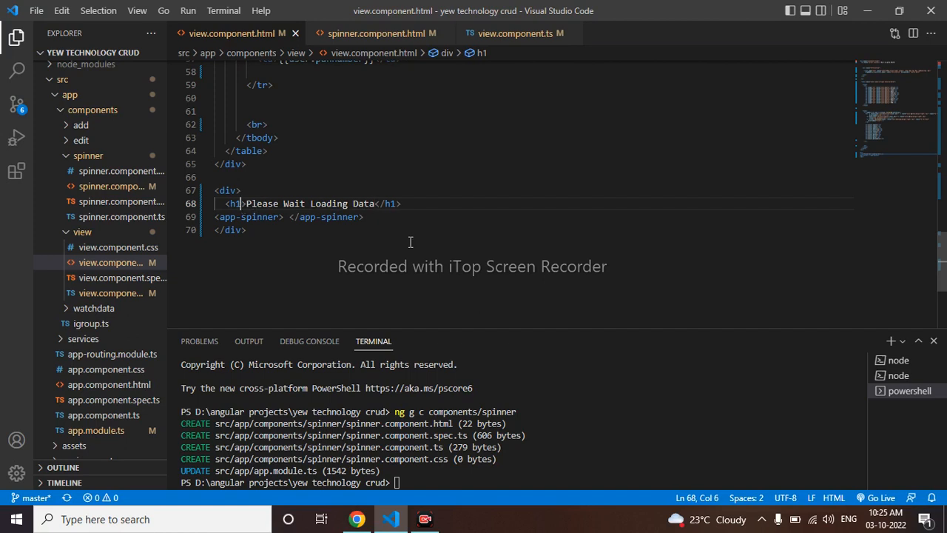
- Give the h1 class="text-center" and check the centred heading in Chrome
text(class="text)
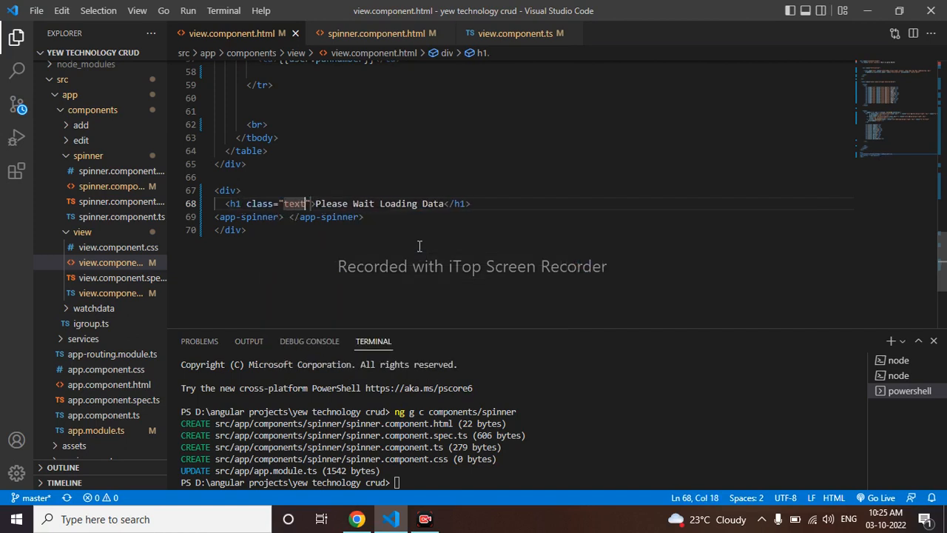
text(-center)
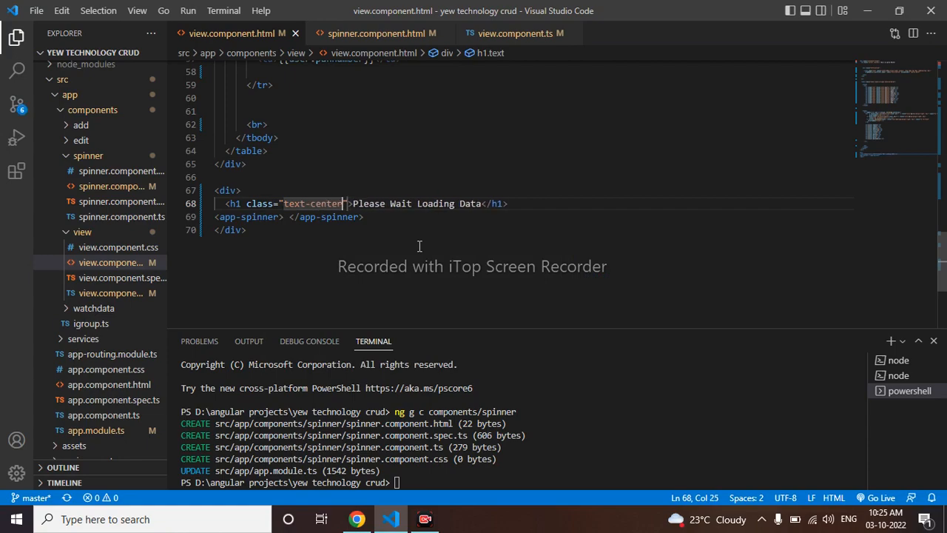
click(356, 518)
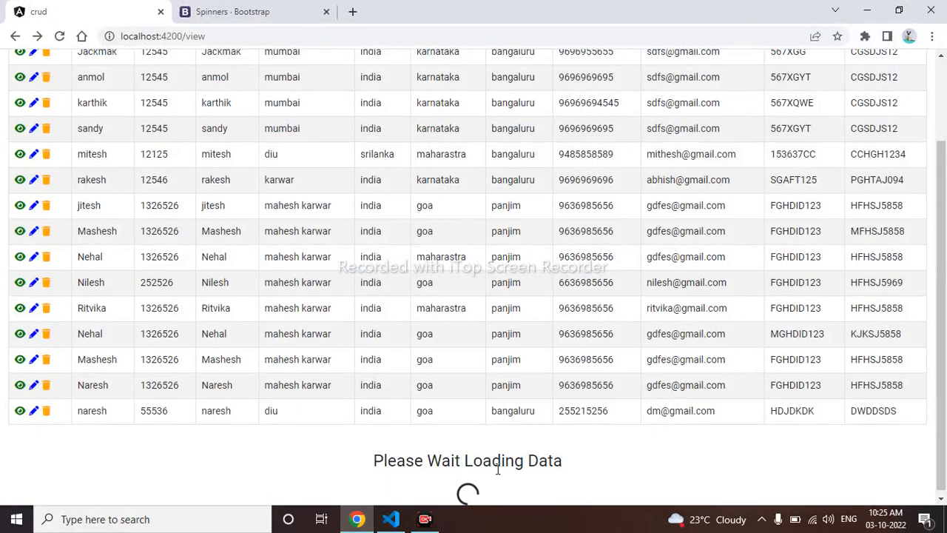
click(391, 517)
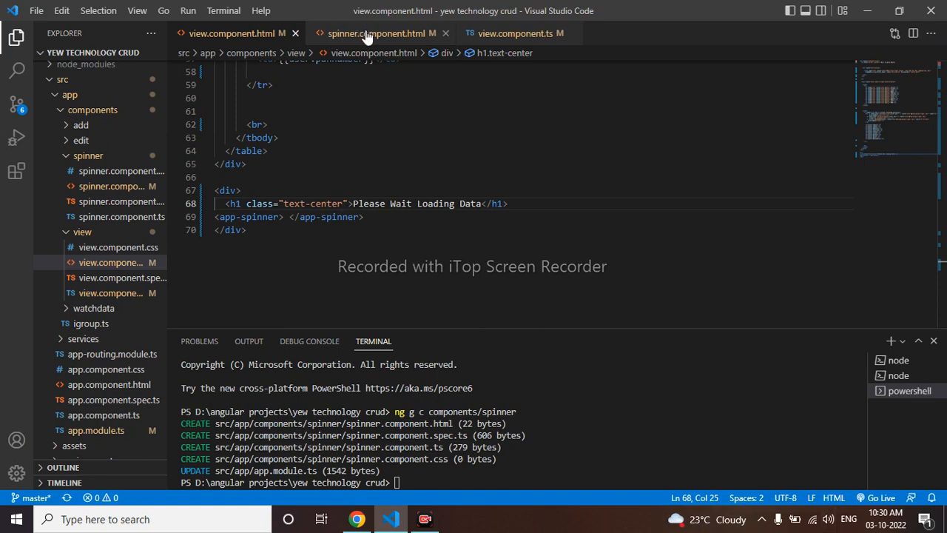
- Append text-success to the spinner-border div's class and view the spinner in Chrome
click(379, 32)
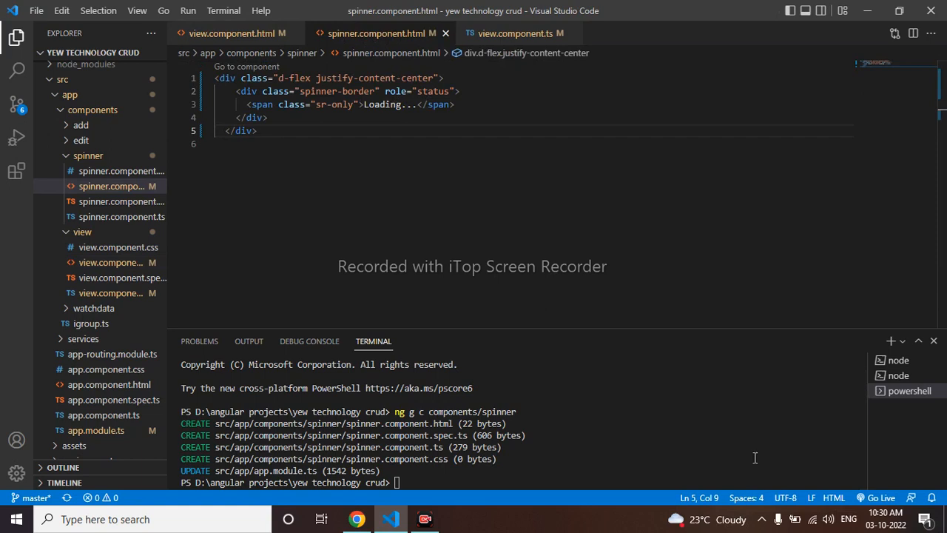
click(513, 91)
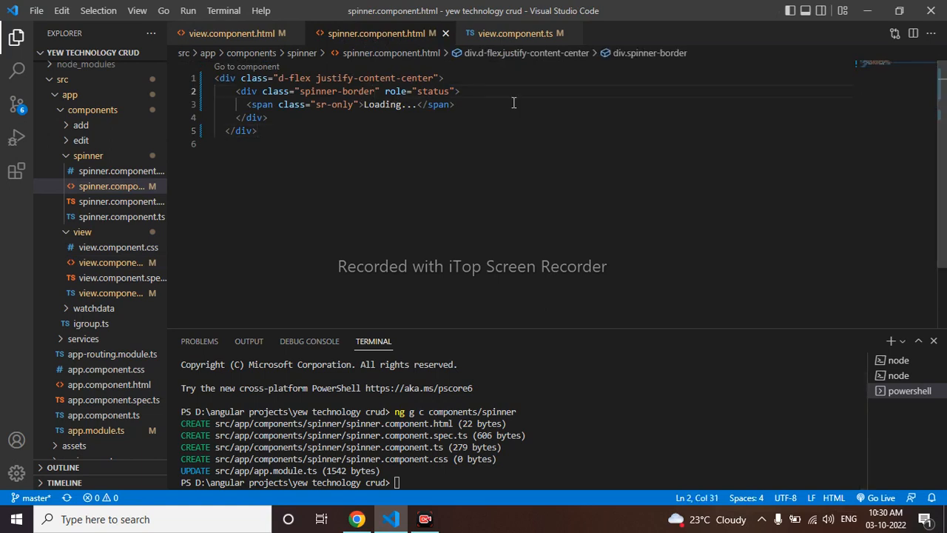
text(text-succ)
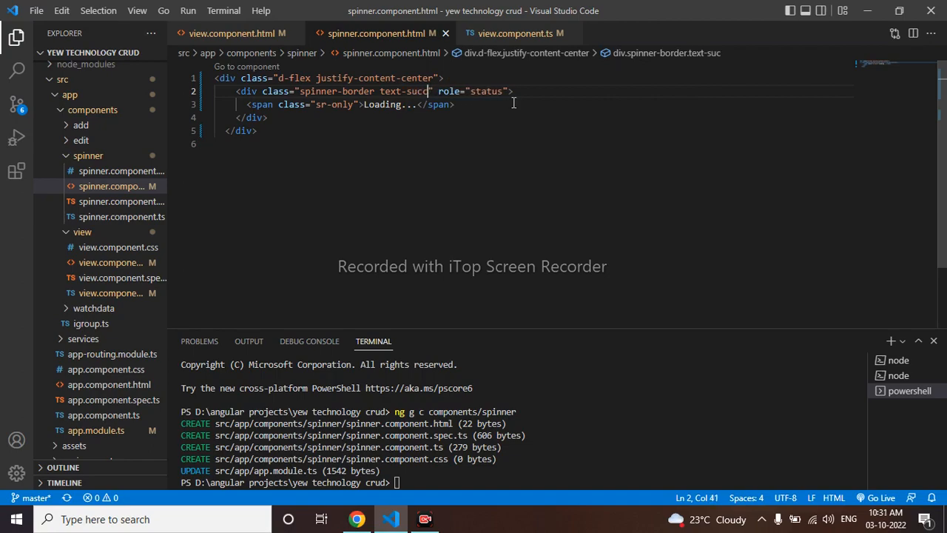
click(357, 518)
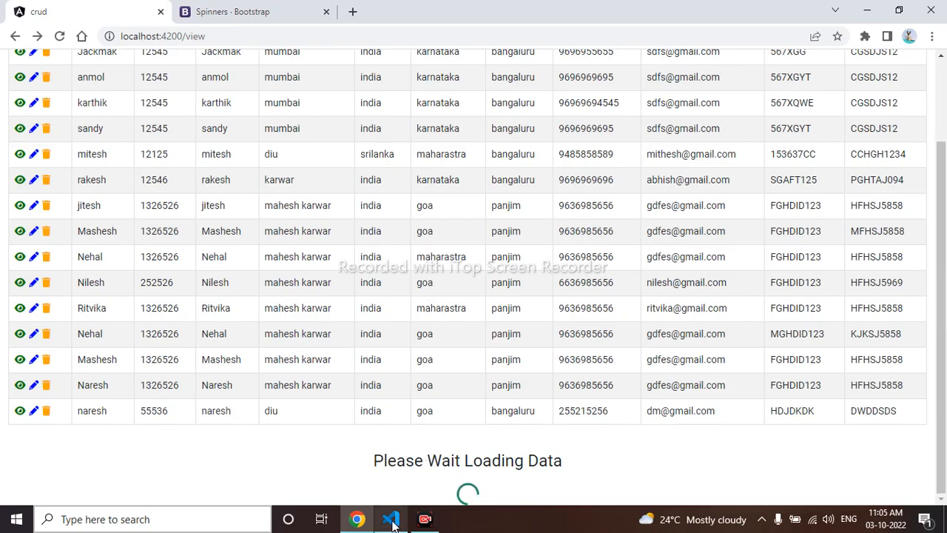
- Add text-primary to the h1's class in view.component.html so the heading turns blue
click(391, 518)
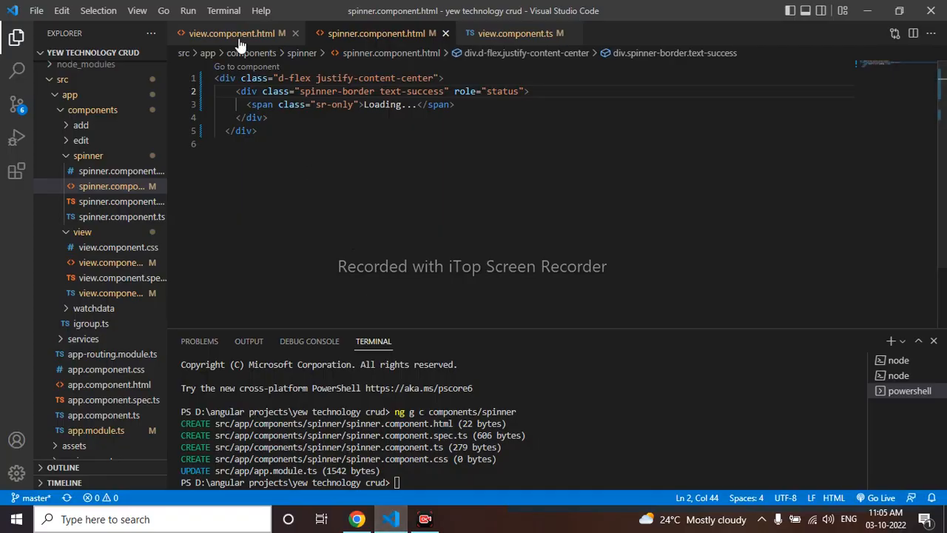
click(229, 33)
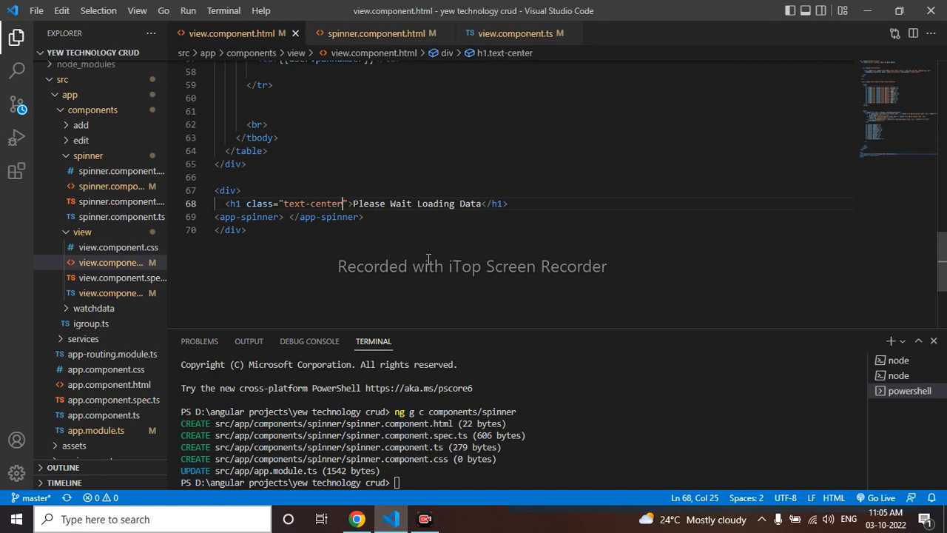
text(te)
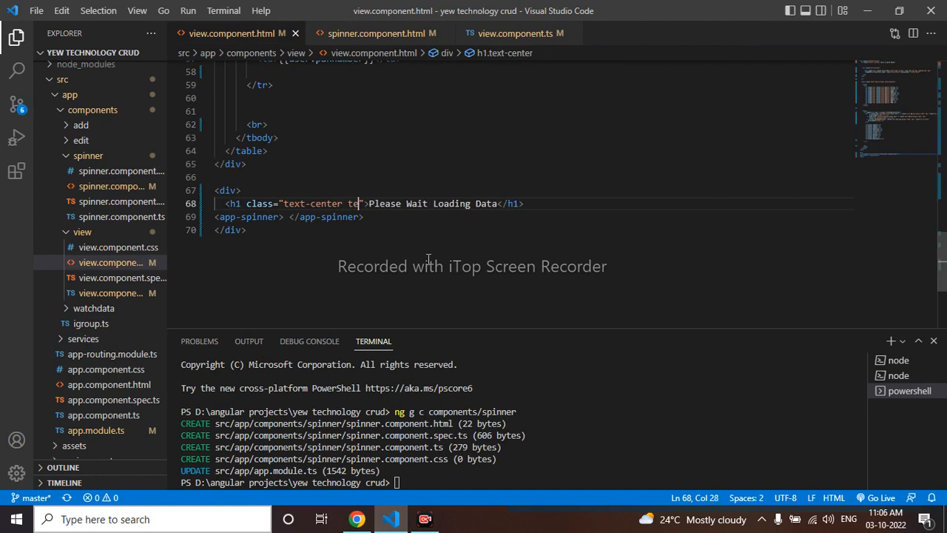
text(text-)
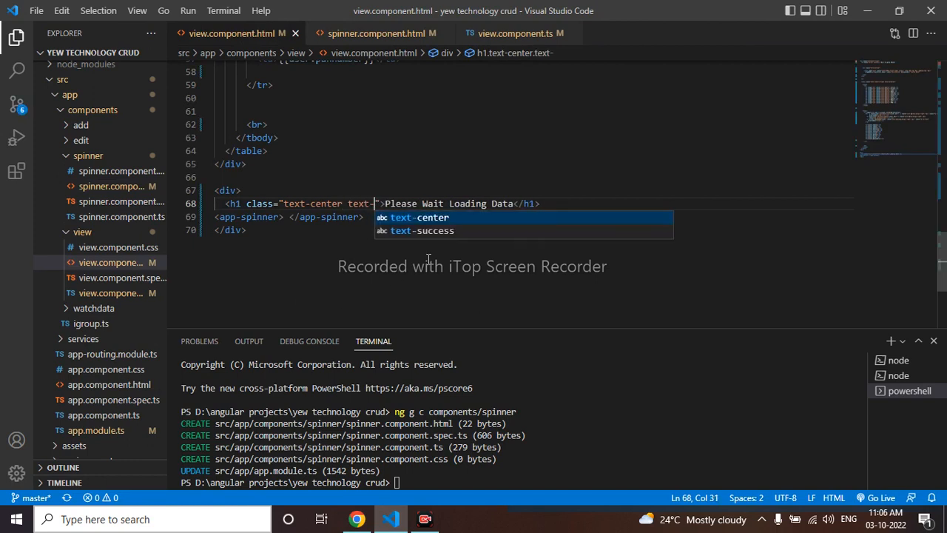
text(prima)
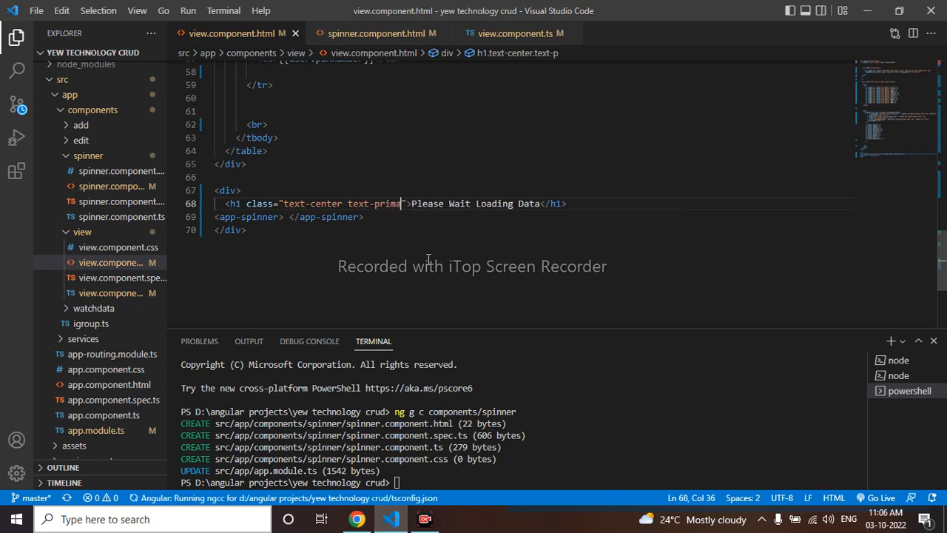
text(ry)
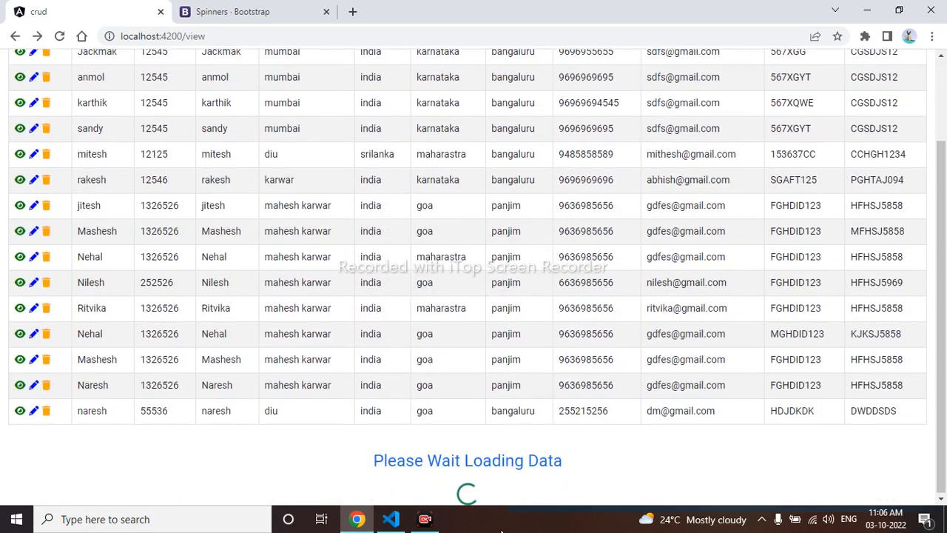
mouse_move(591, 453)
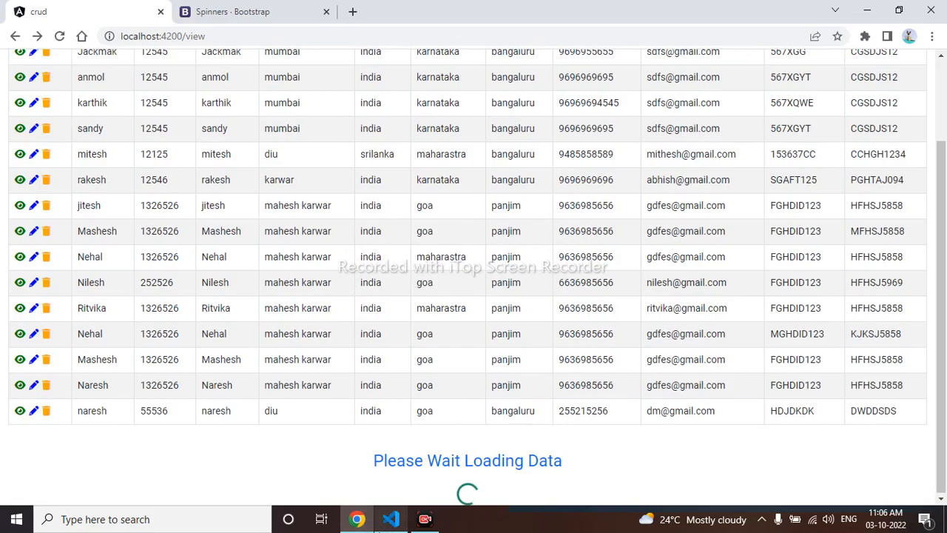
- Declare public spinner :boolean = false; after the loading property in view.component.ts
click(391, 517)
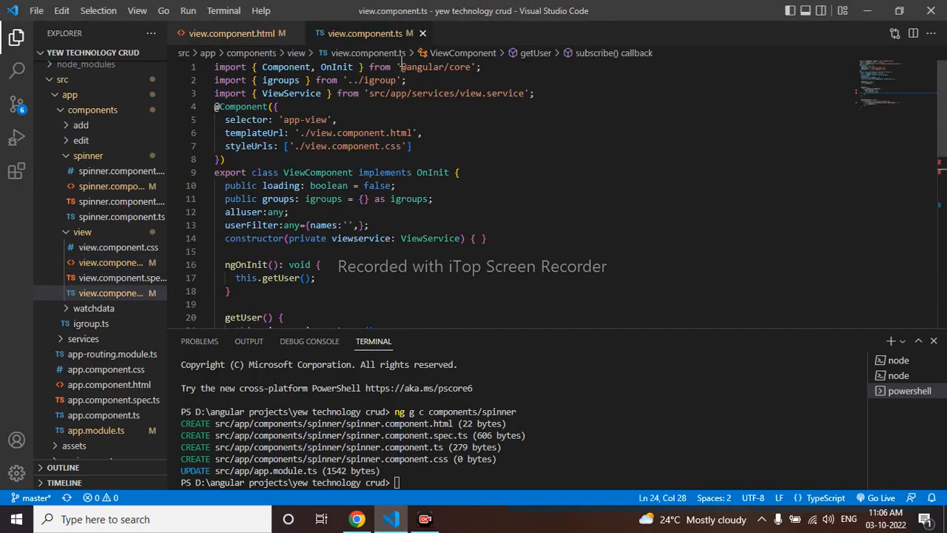
click(396, 186)
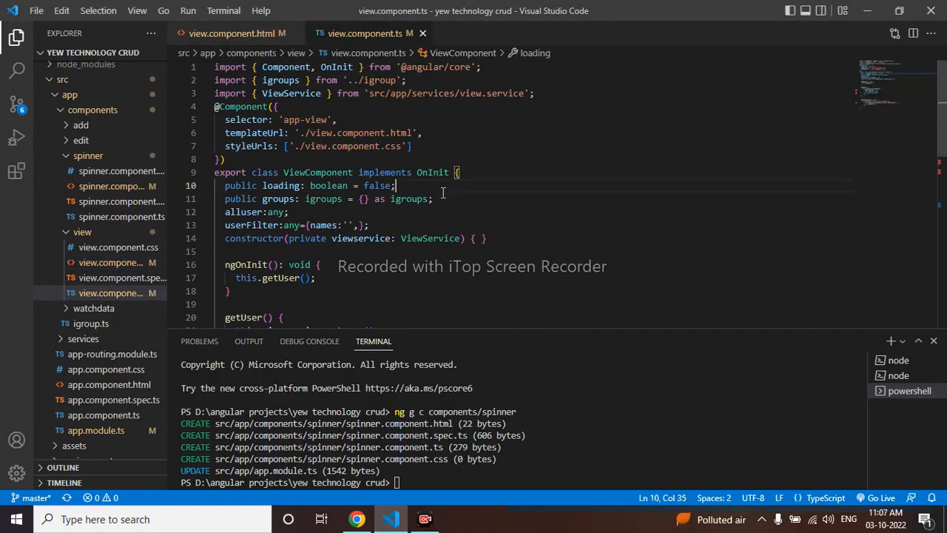
key(Enter)
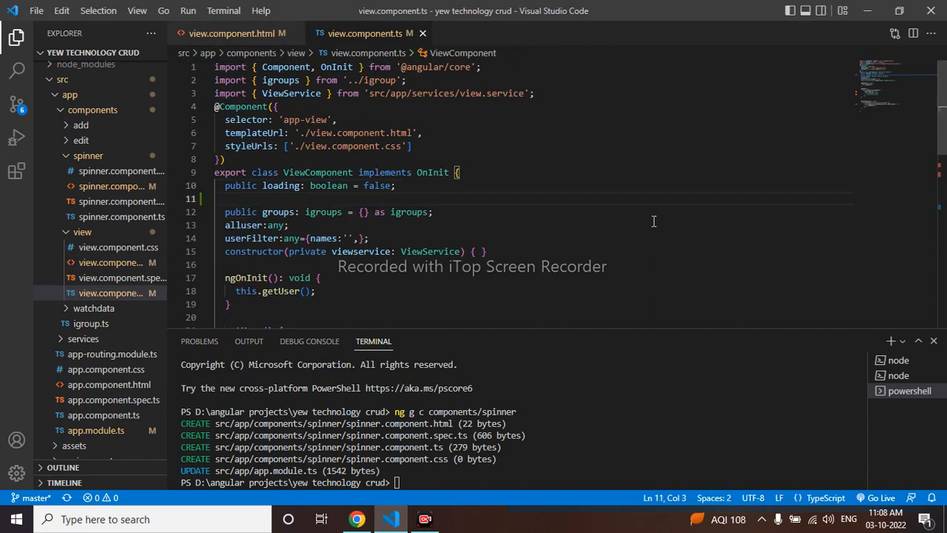
text(public spi)
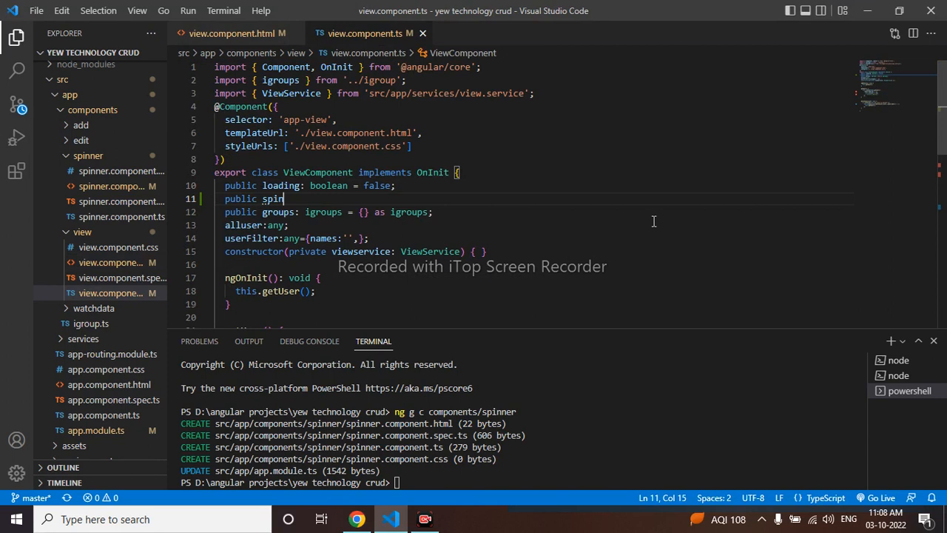
text(ner :)
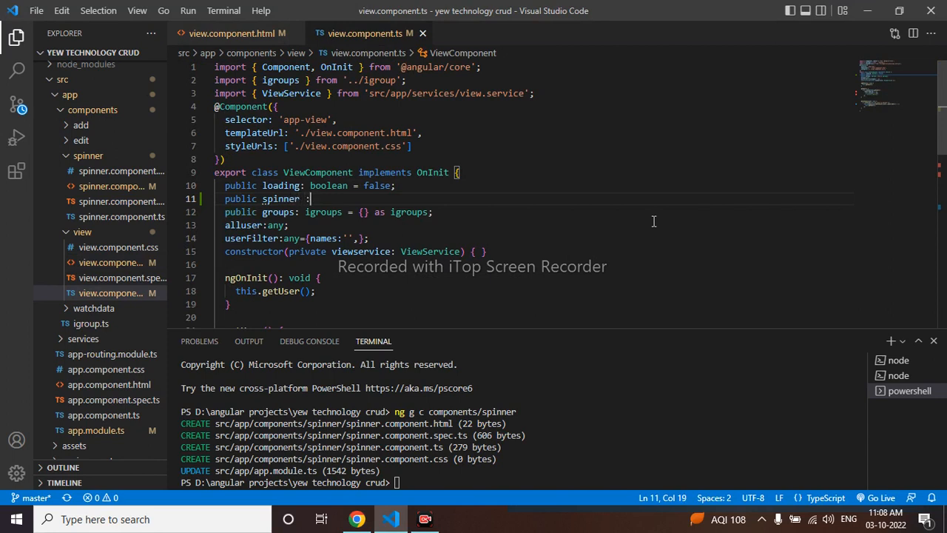
text(boo)
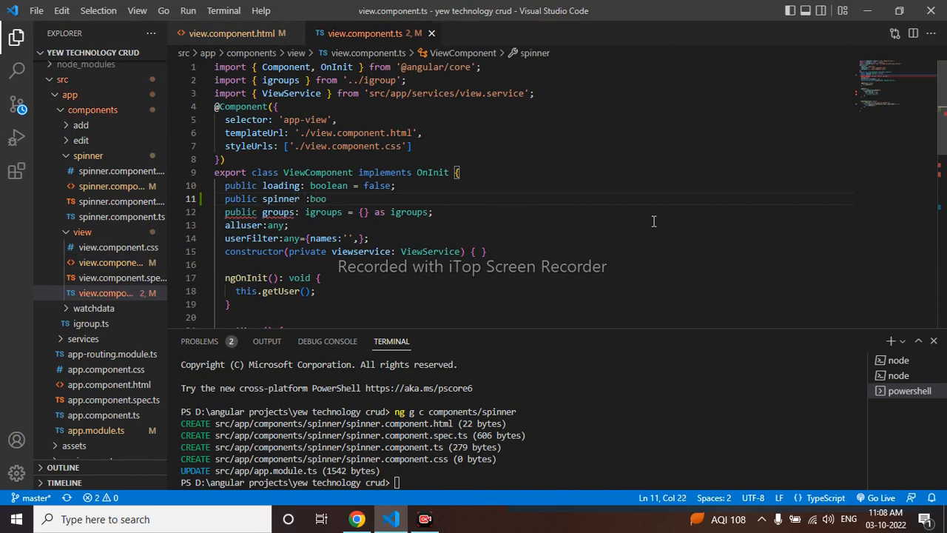
text(lean = false)
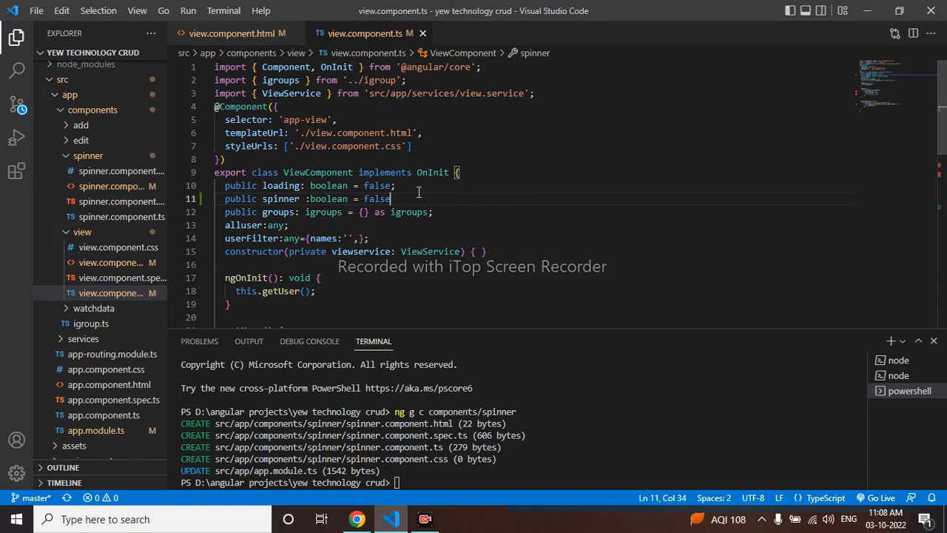
text(;)
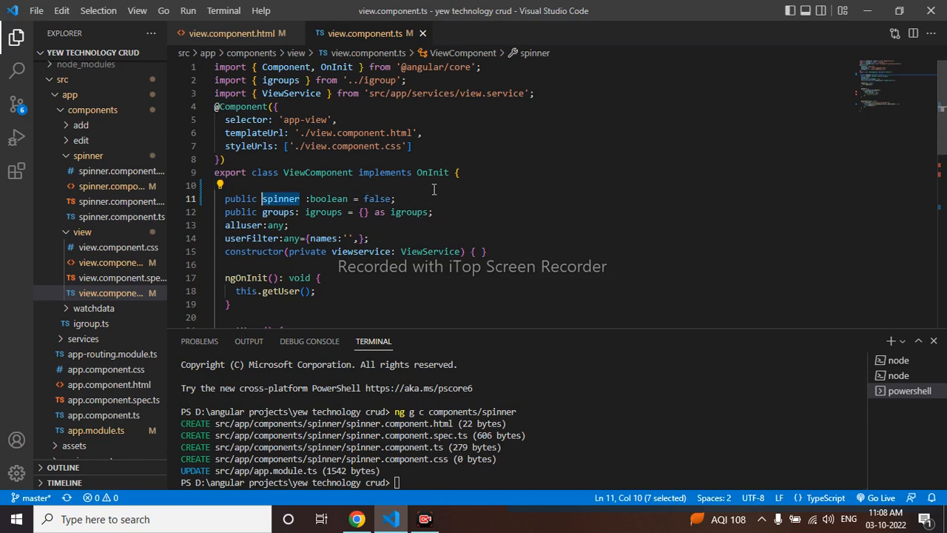
click(234, 33)
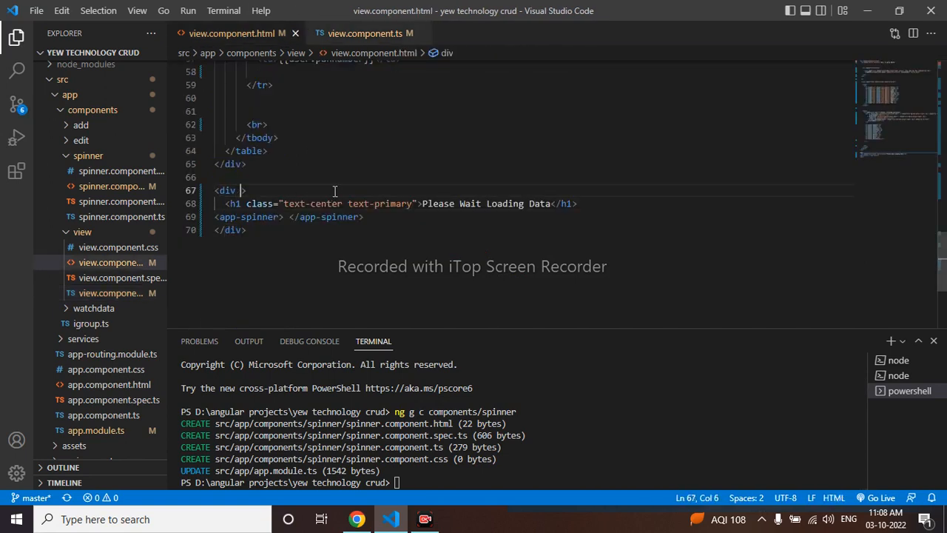
- Add *ngIf="spinner" to the loading div, check Chrome, then move to view.component.ts
text(*ng)
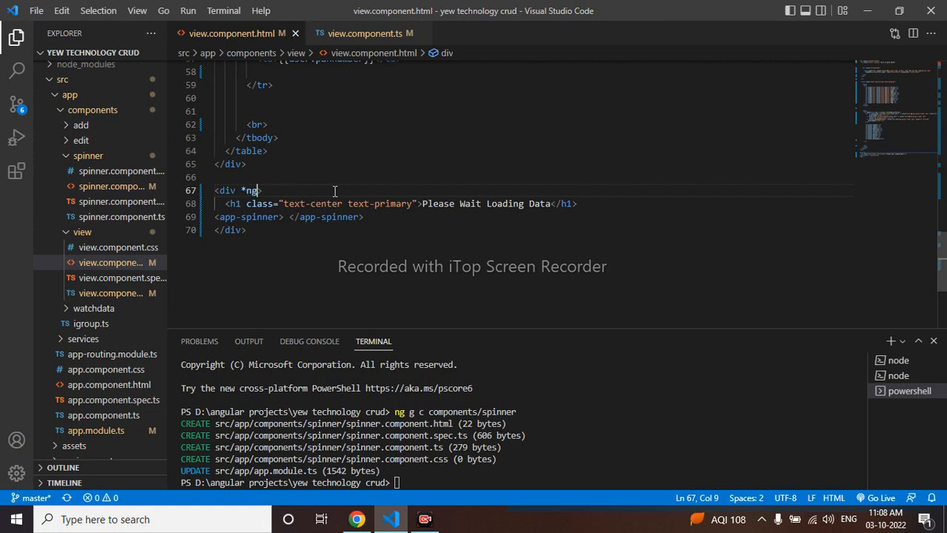
text(If="")
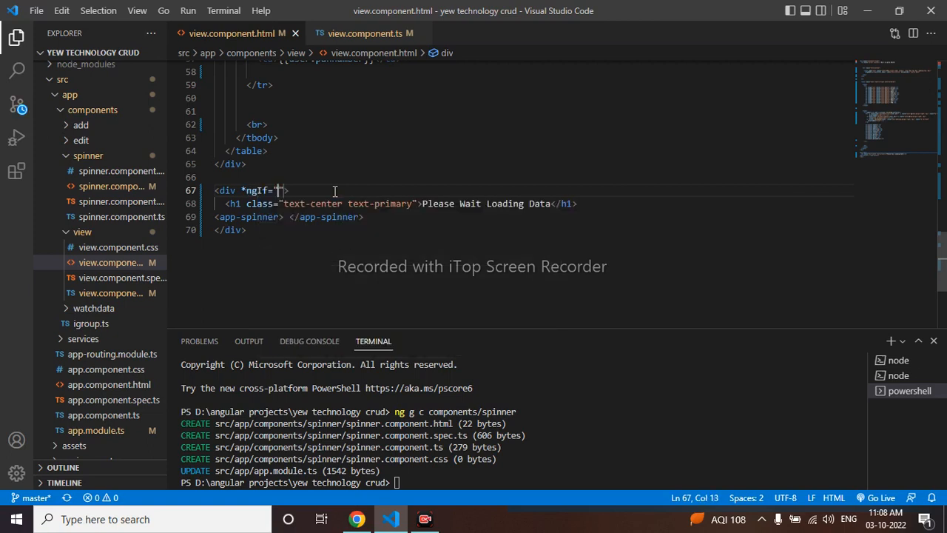
text(spinner)
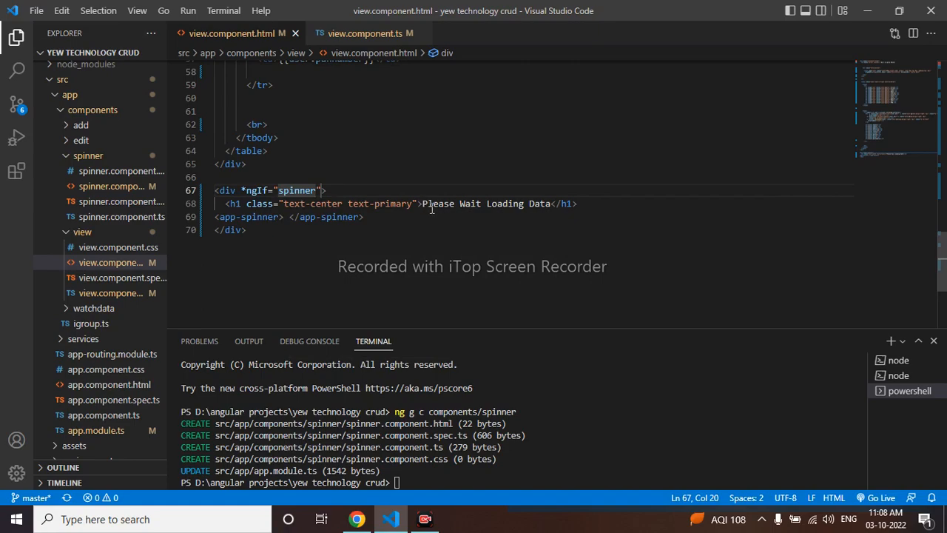
click(356, 518)
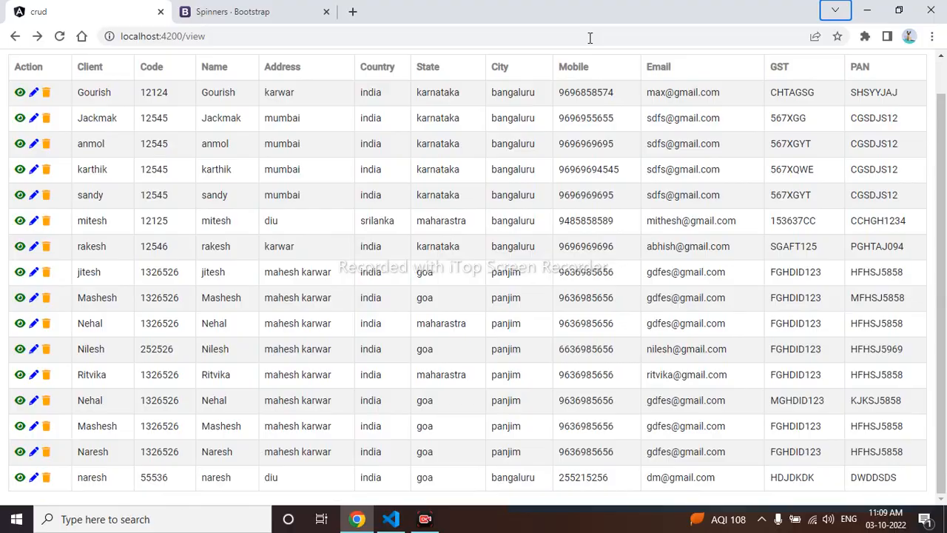
click(390, 518)
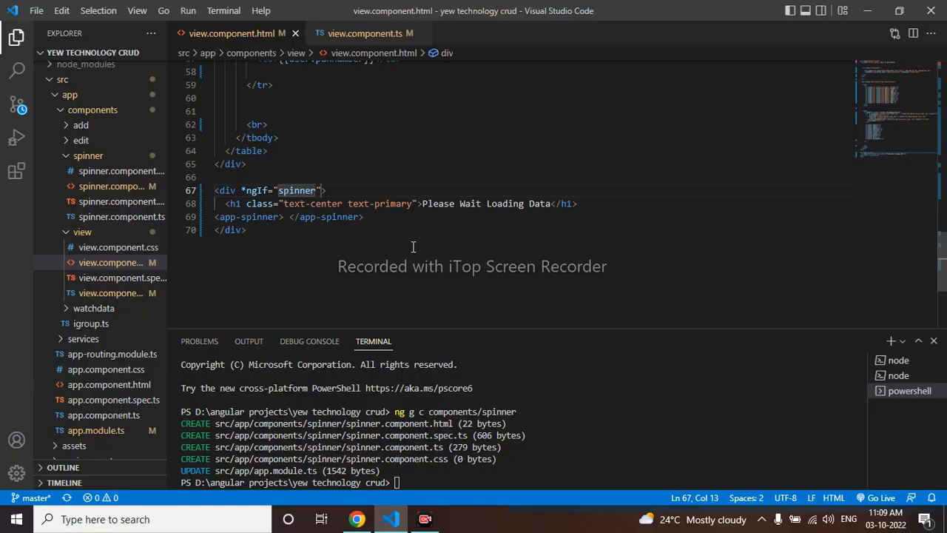
click(356, 518)
text(!)
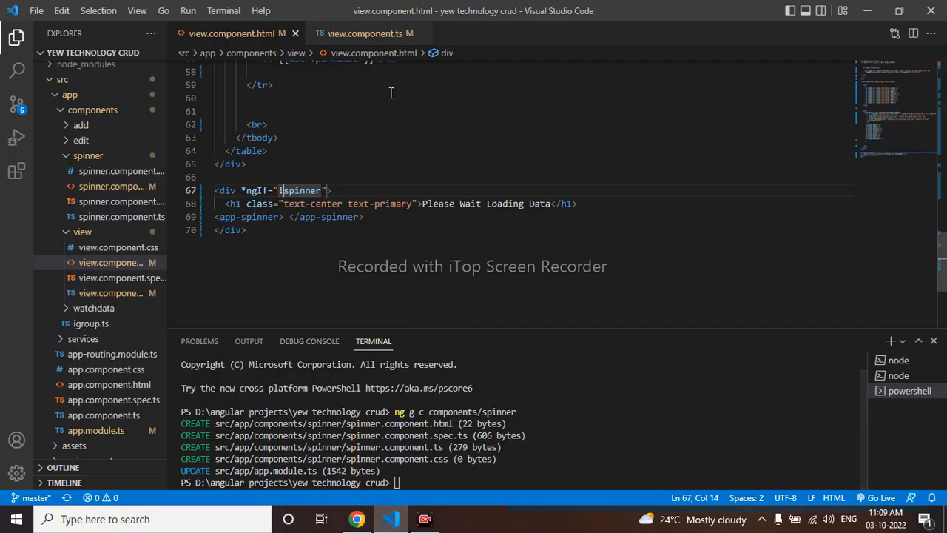
click(363, 33)
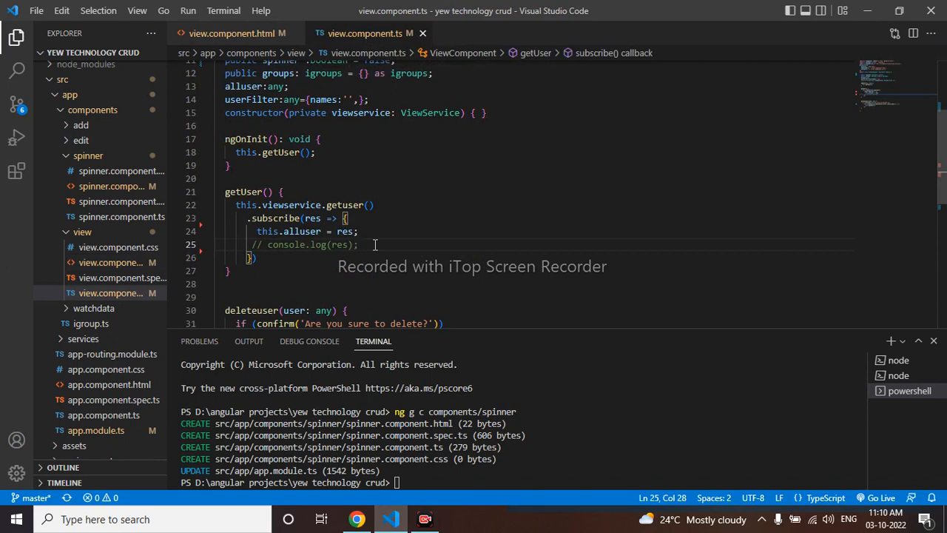
- Wrap the subscribe callback body in a setTimeout(()=>{ ... }) arrow function
text(s)
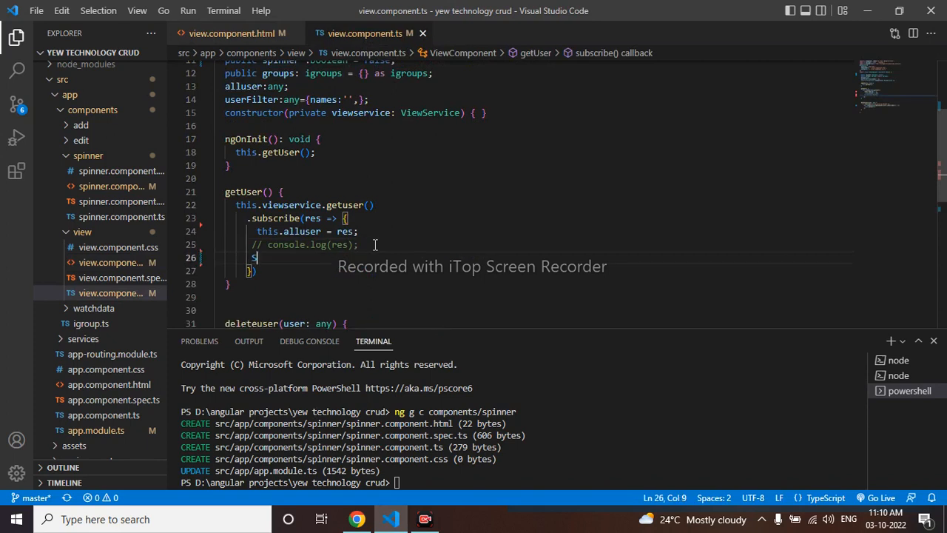
text(ET)
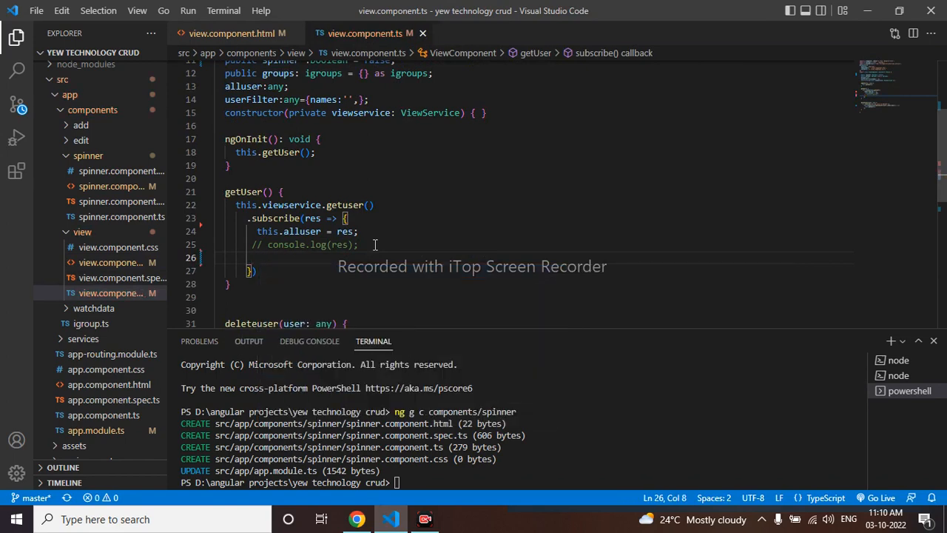
text(set)
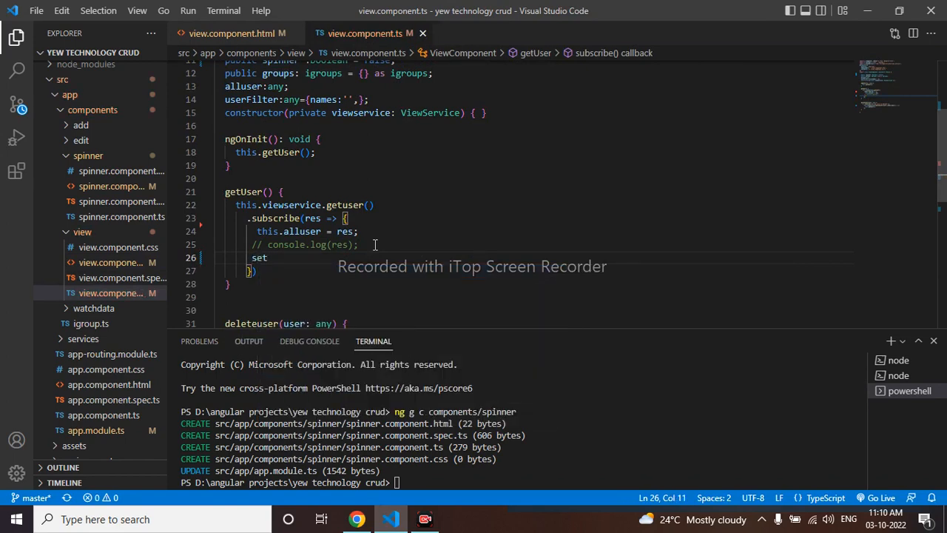
text(Timeout)
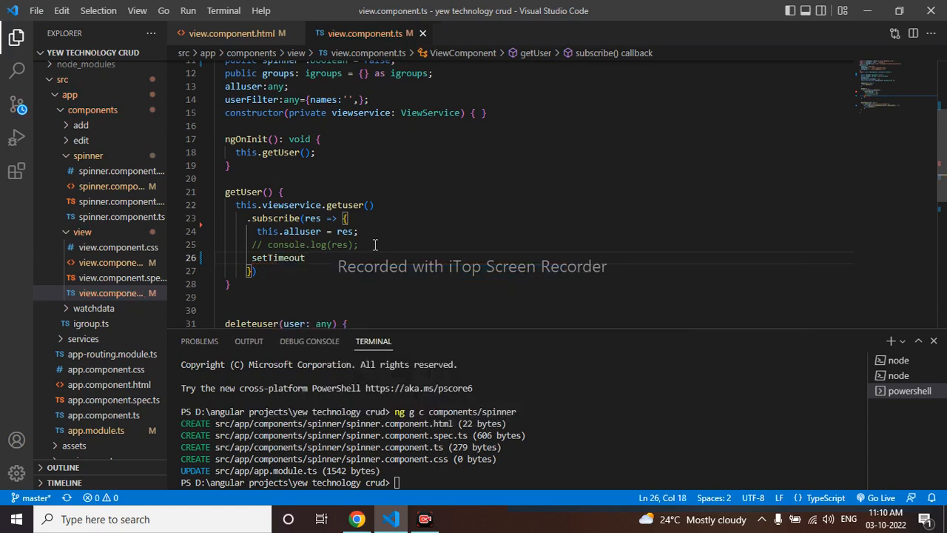
text(()
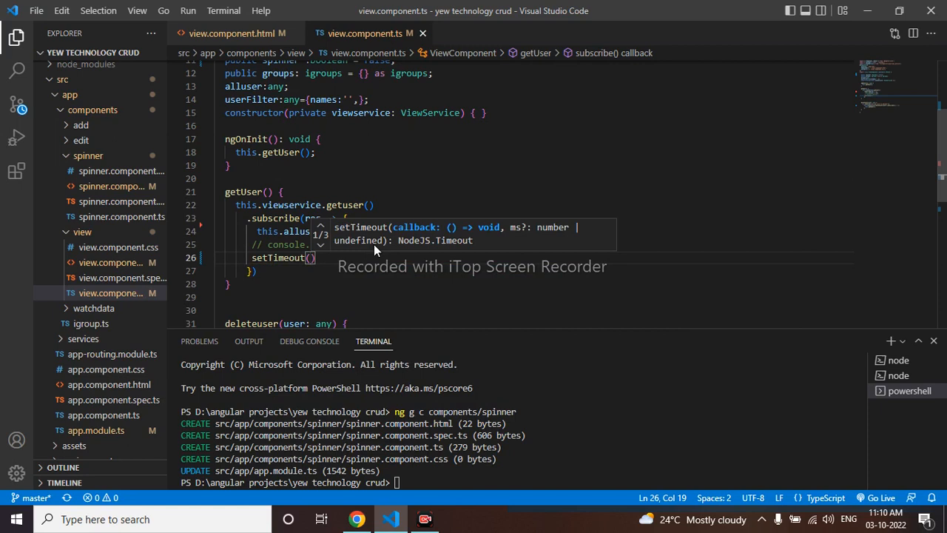
text(())
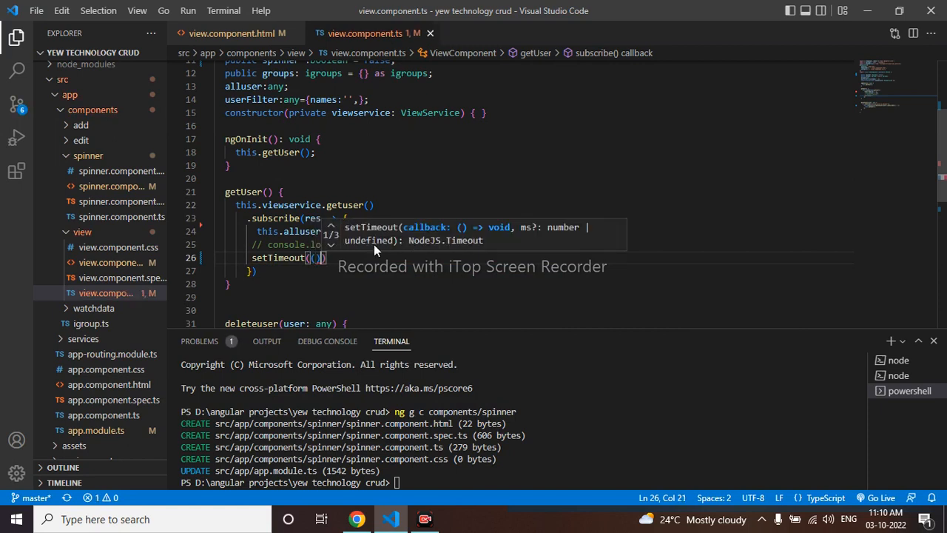
text(=>)
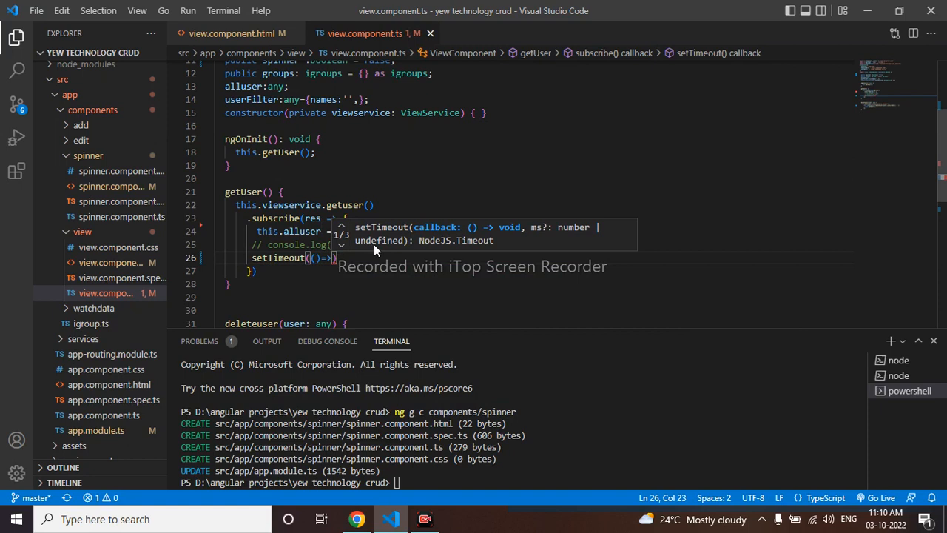
text({)
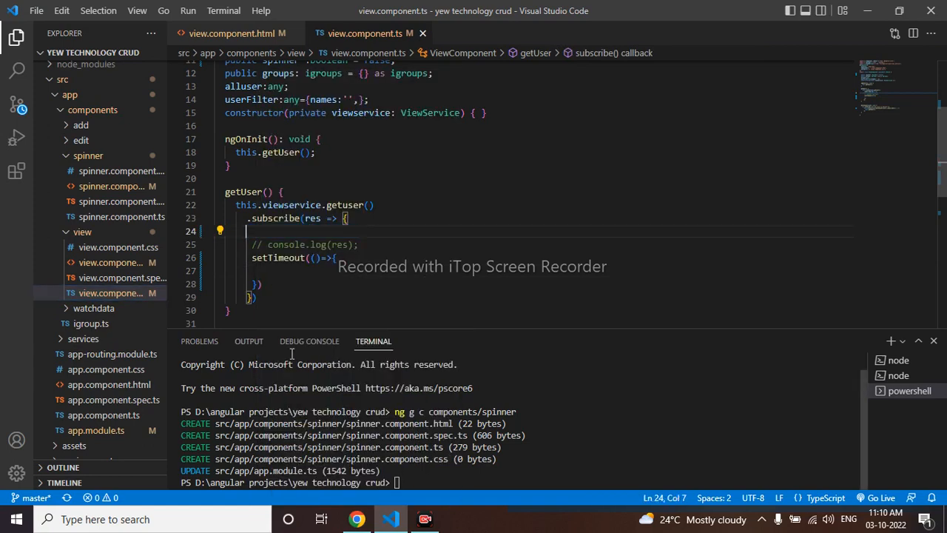
- Assign this.alluser = res inside the setTimeout with a 2000 ms delay, then test in Chrome
click(274, 271)
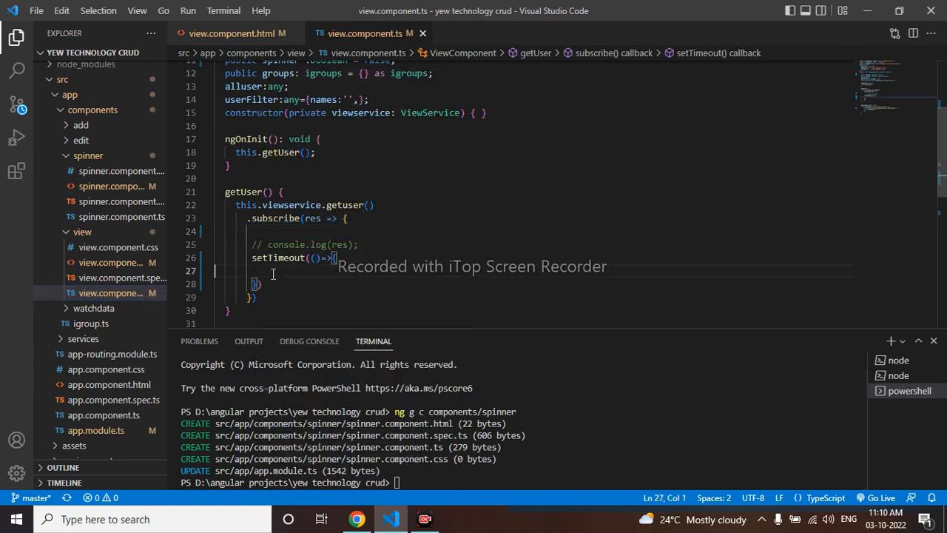
text(this.alluser = res;)
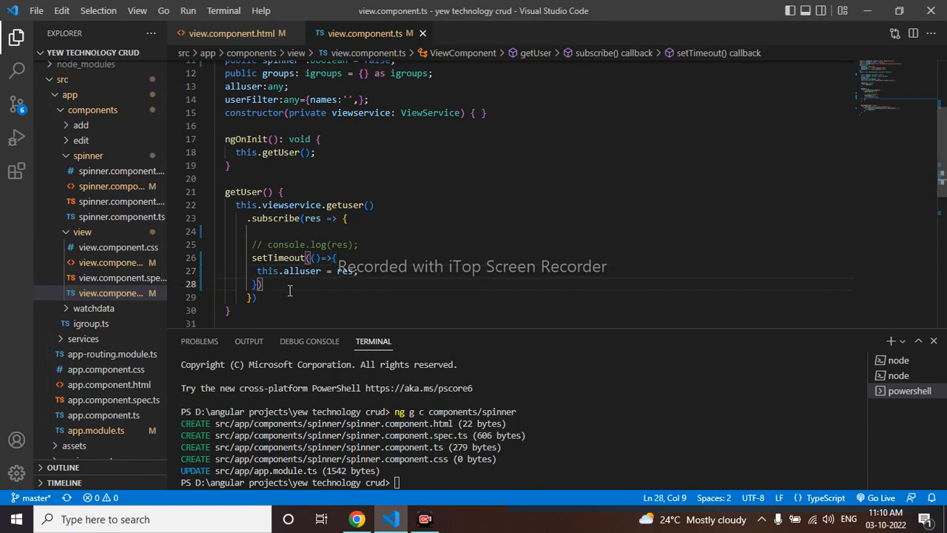
text(,2000)
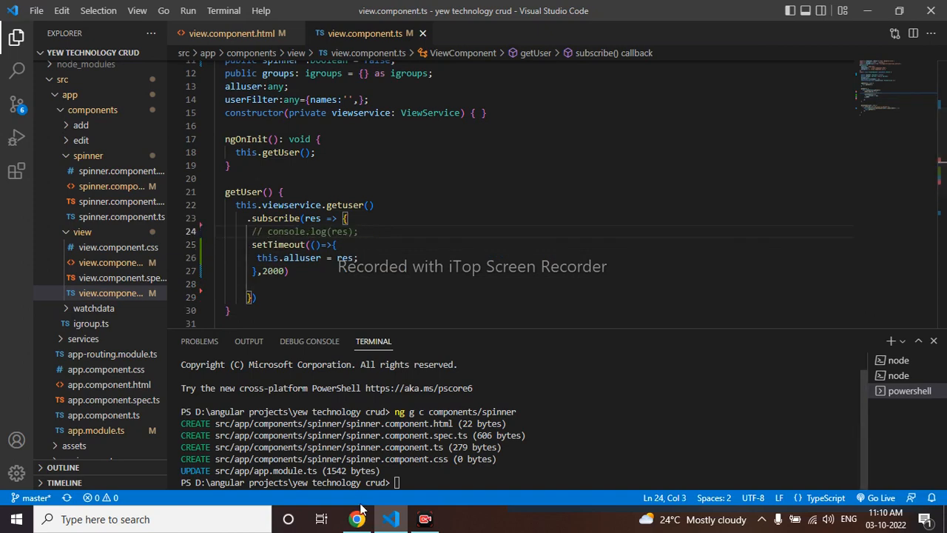
click(358, 518)
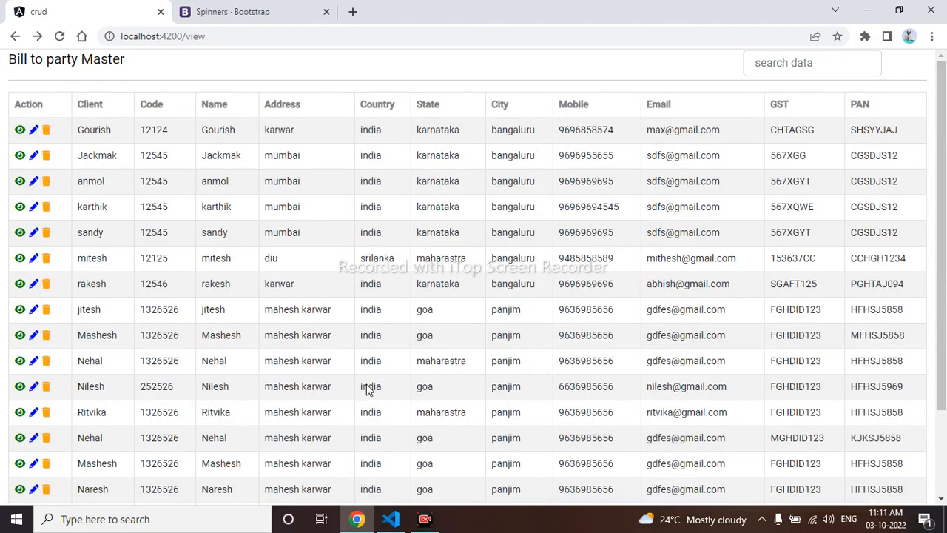
- Scroll the view page down to the loading heading and spinner, then return to VS Code
scroll(down, 3)
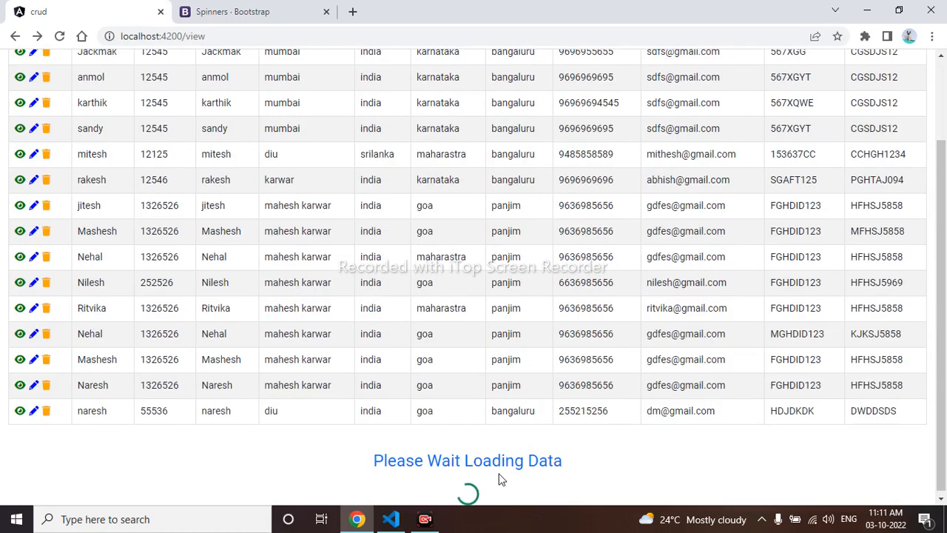
click(390, 517)
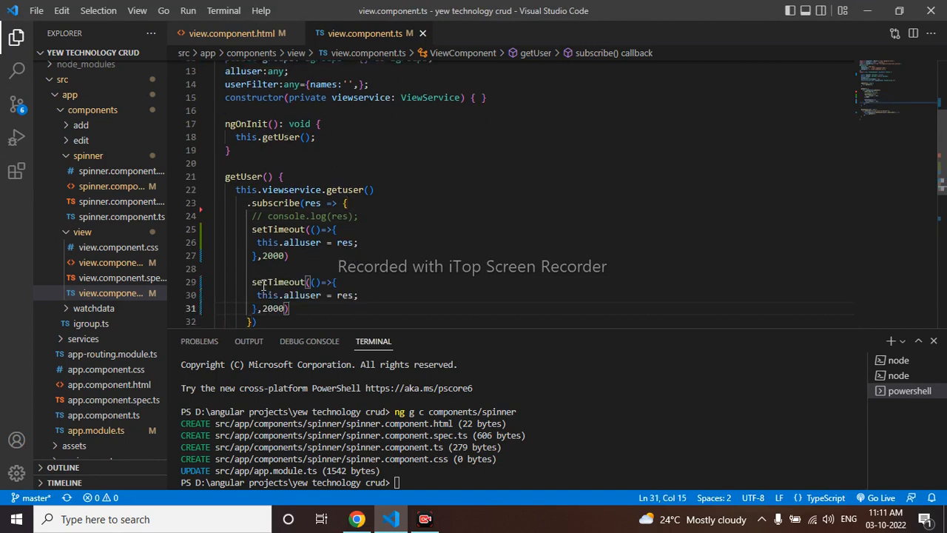
- Replace the copied alluser assignment with this.spinner = true; in the second setTimeout, then test in Chrome
click(358, 296)
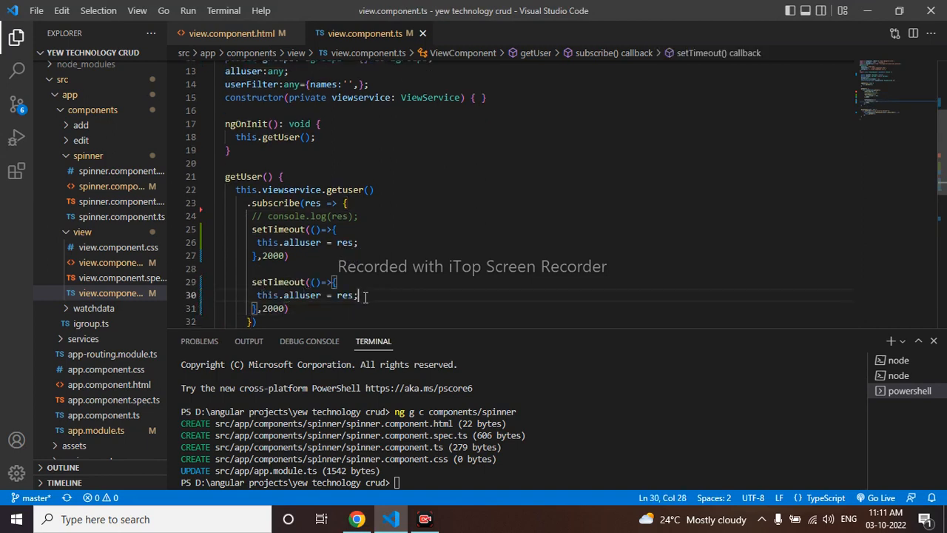
key(Backspace)
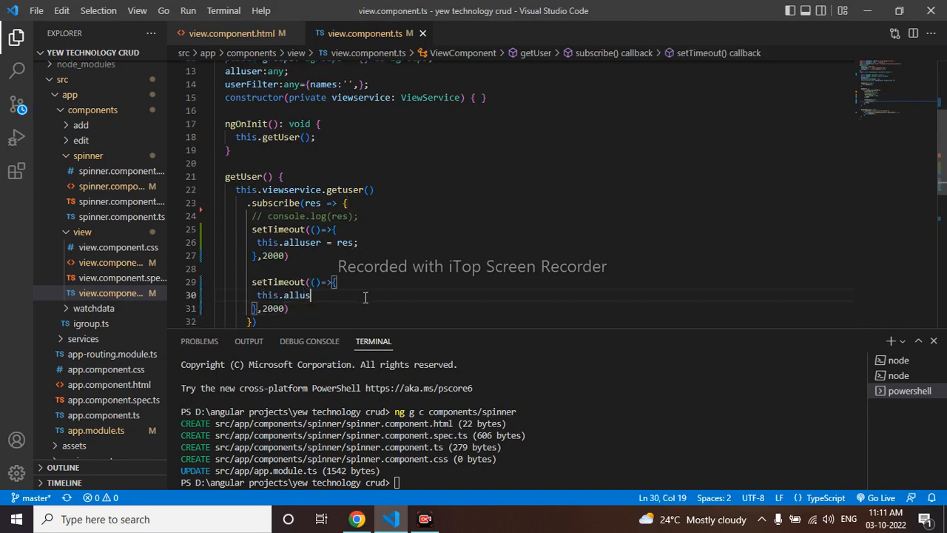
key(Backspace)
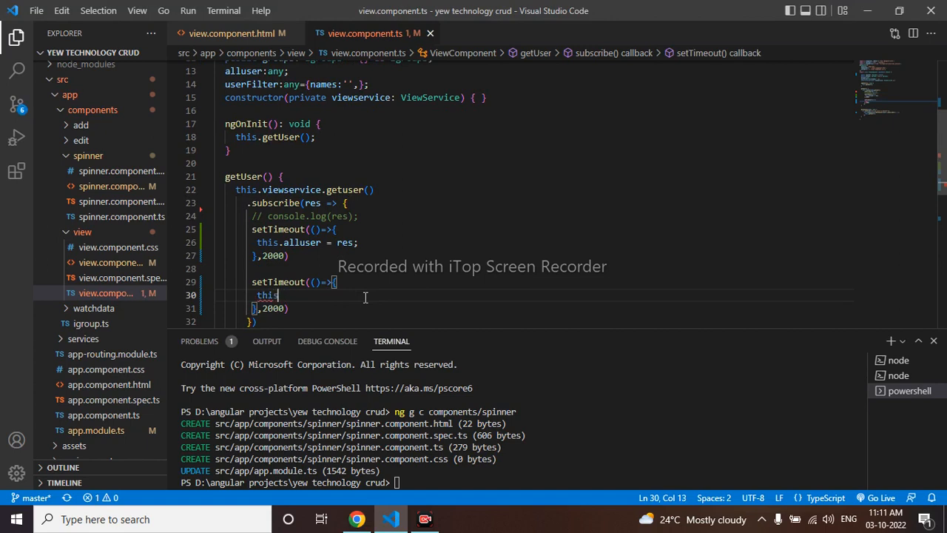
text(spinner)
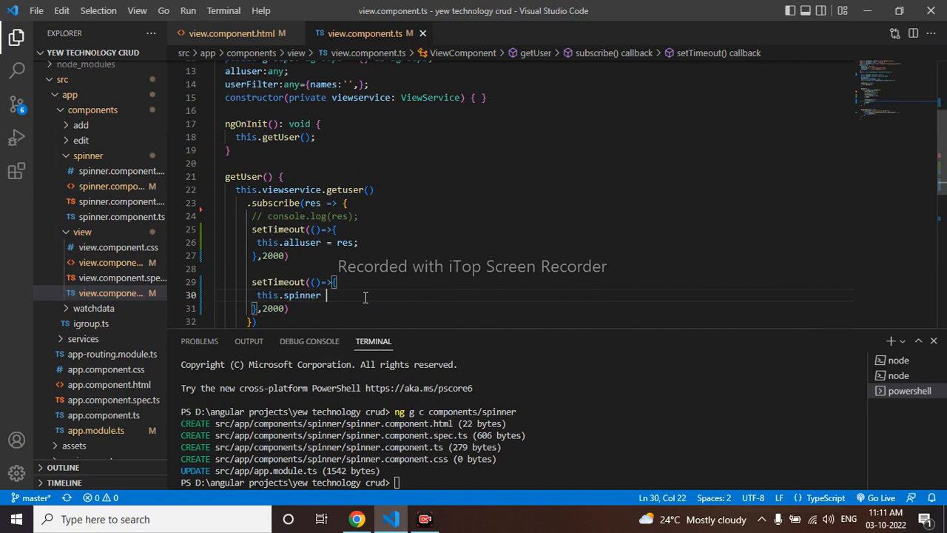
text(= tru)
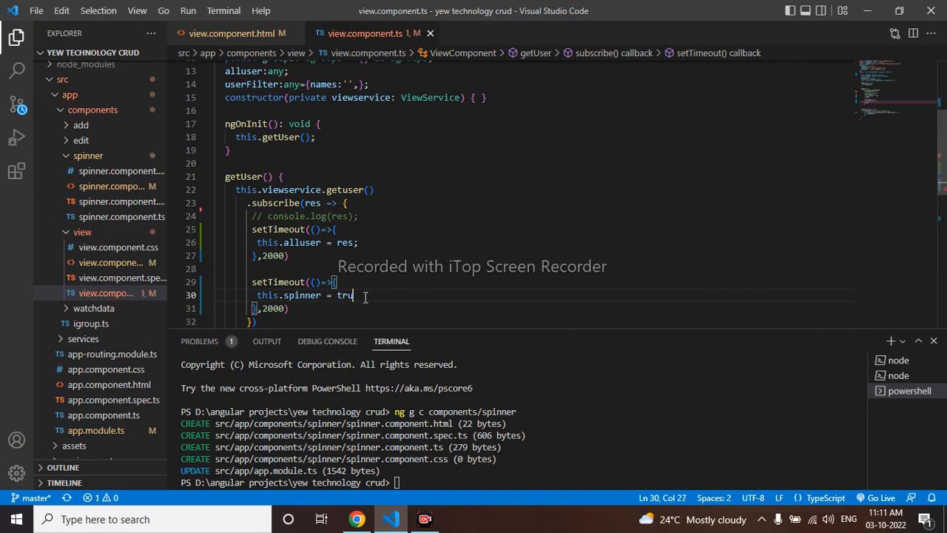
text(e;)
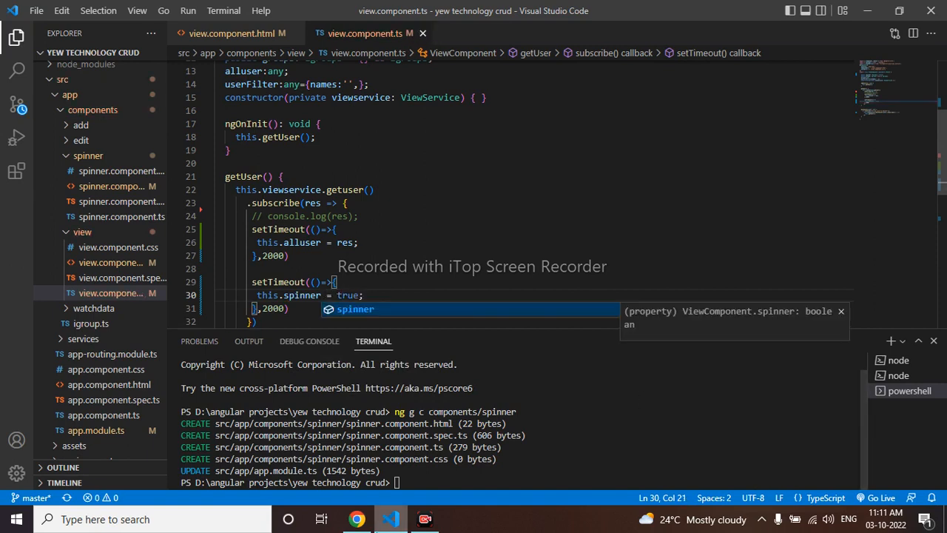
click(357, 518)
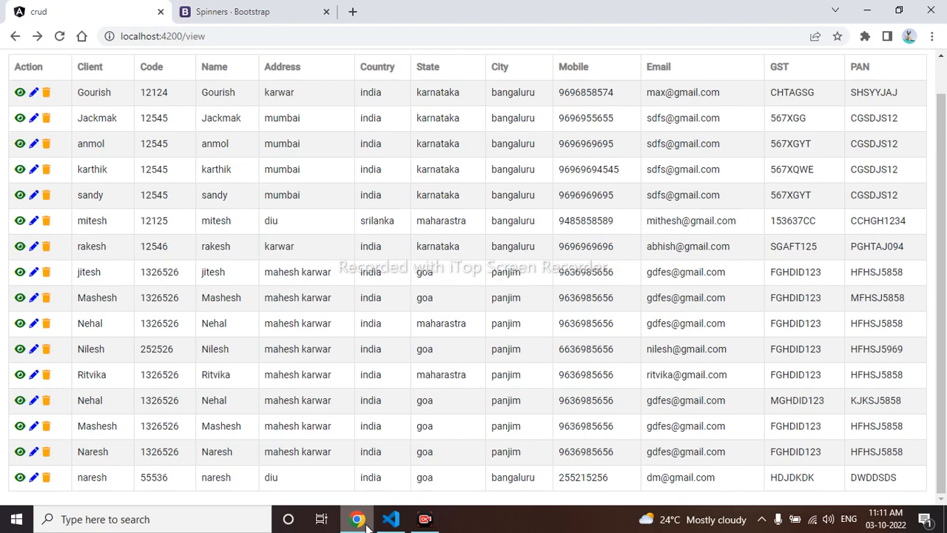
- Reload localhost:4200/view twice to watch the 'Please Wait Loading Data' heading and spinner
click(59, 35)
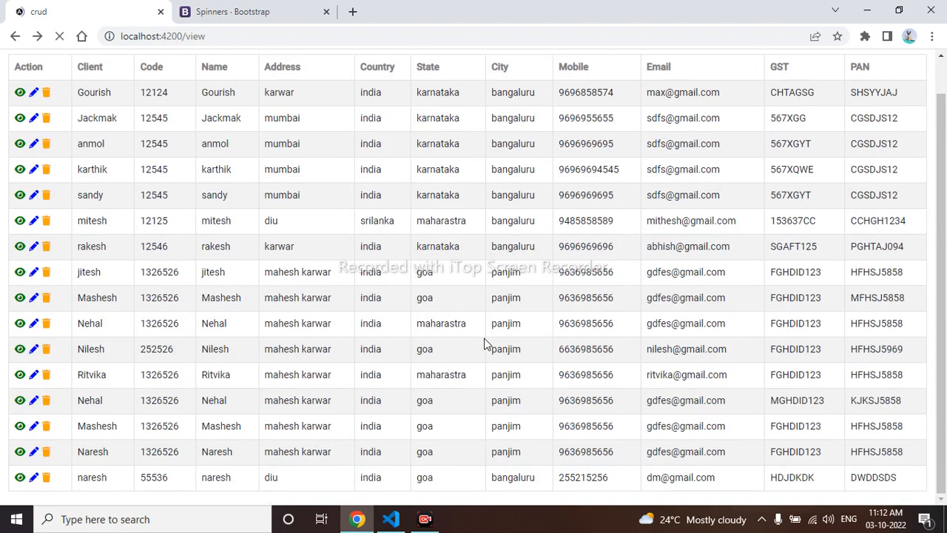
click(60, 35)
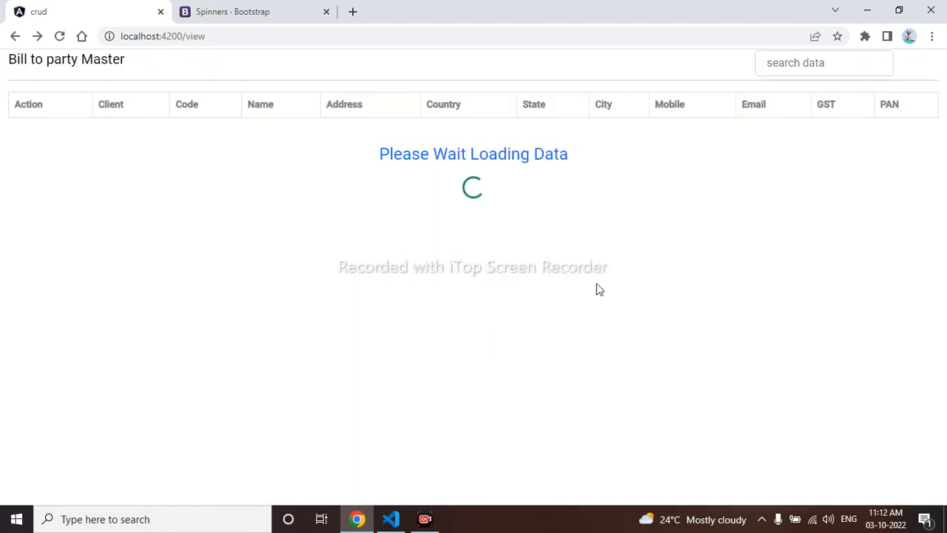